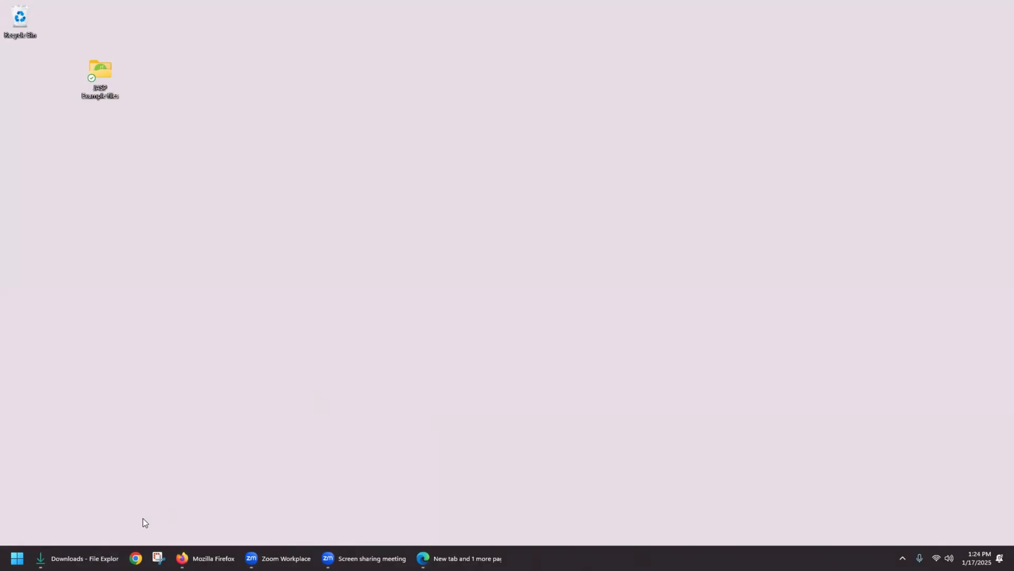
Launch JASP and bring up its Welcome to JASP screen.
{"action": "left_click", "coordinate": [17, 558]}
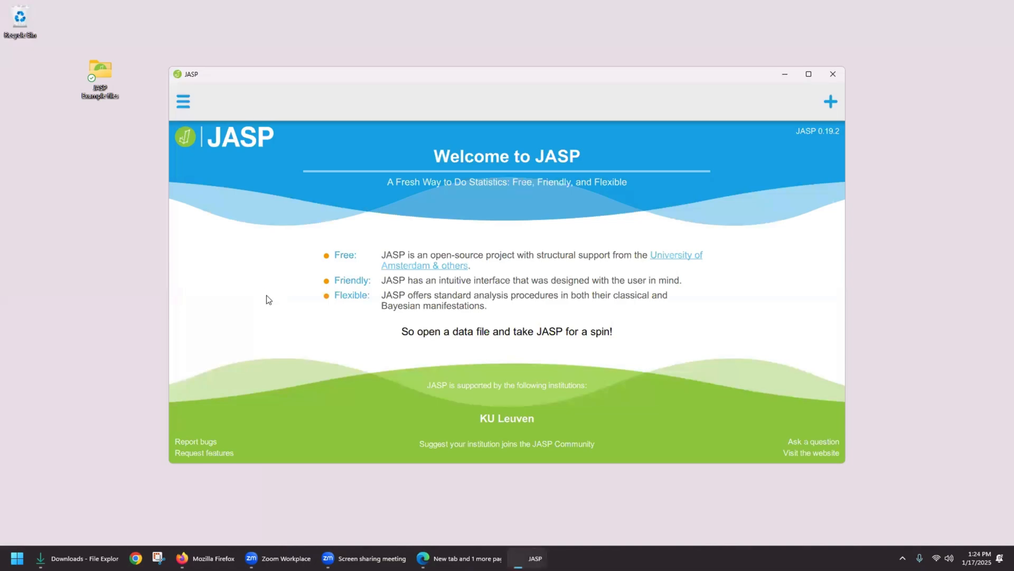
{"action": "left_click", "coordinate": [183, 101]}
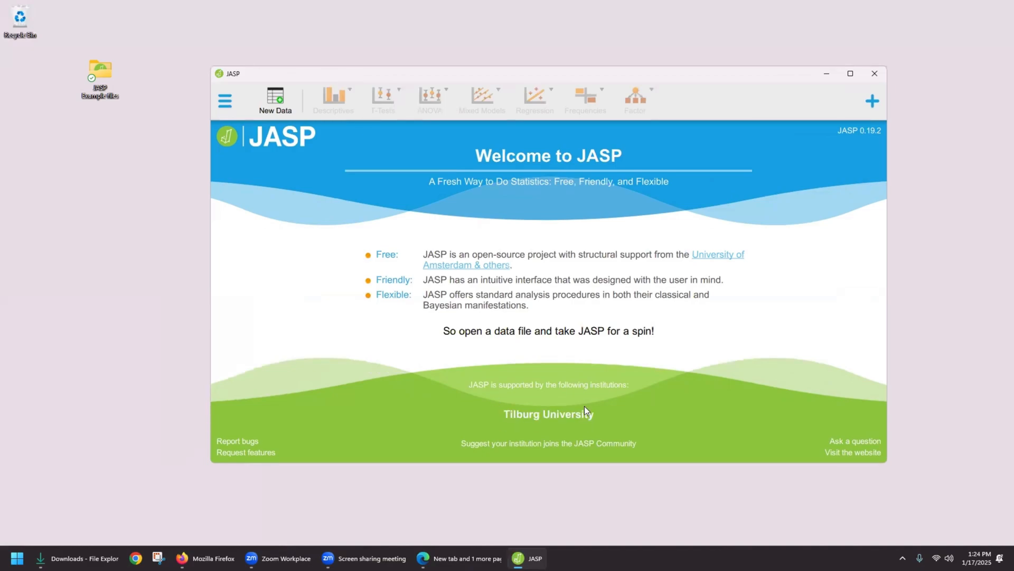
{"action": "mouse_move", "coordinate": [600, 213]}
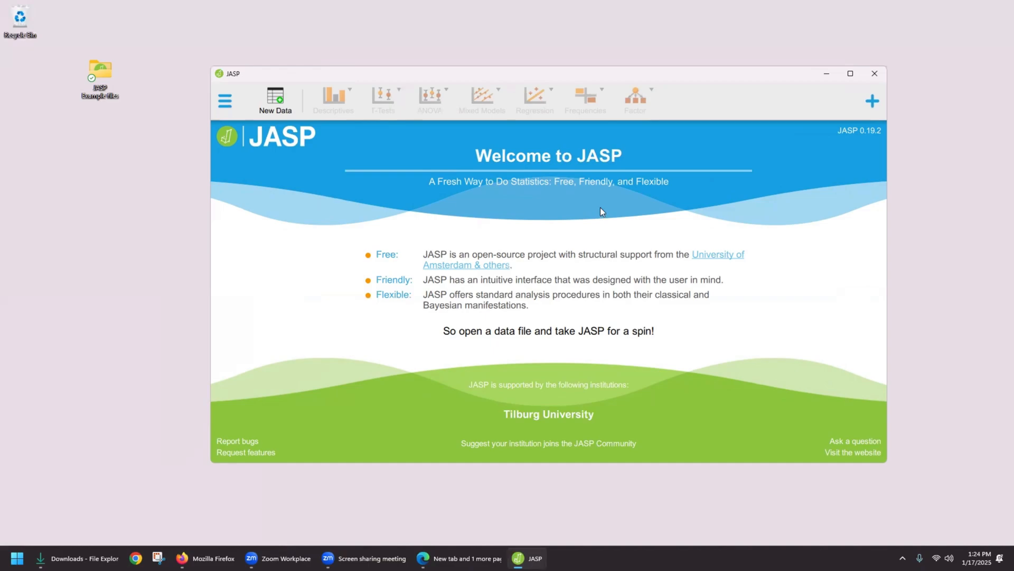
{"action": "left_click", "coordinate": [850, 73]}
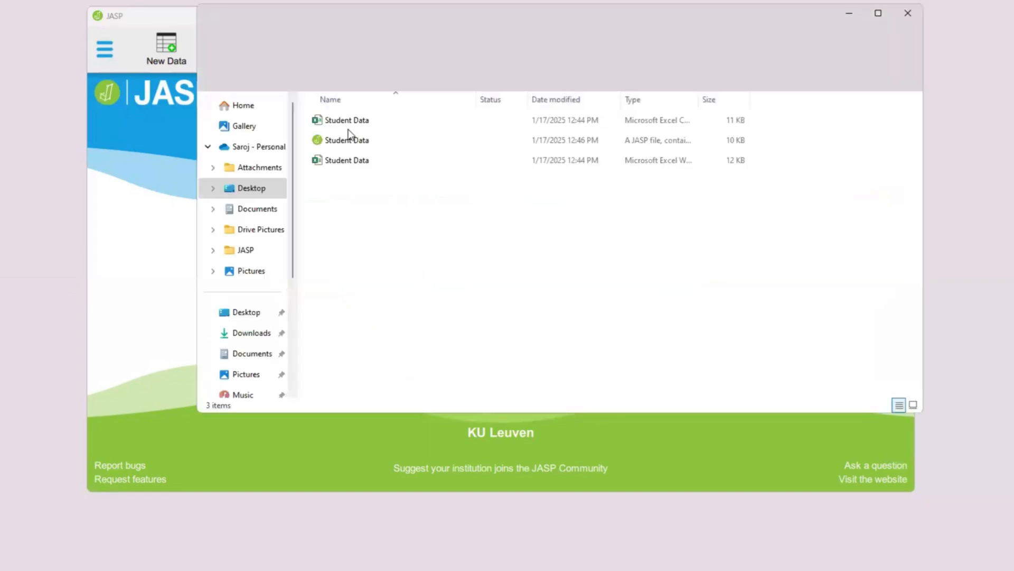
{"action": "left_click", "coordinate": [347, 120]}
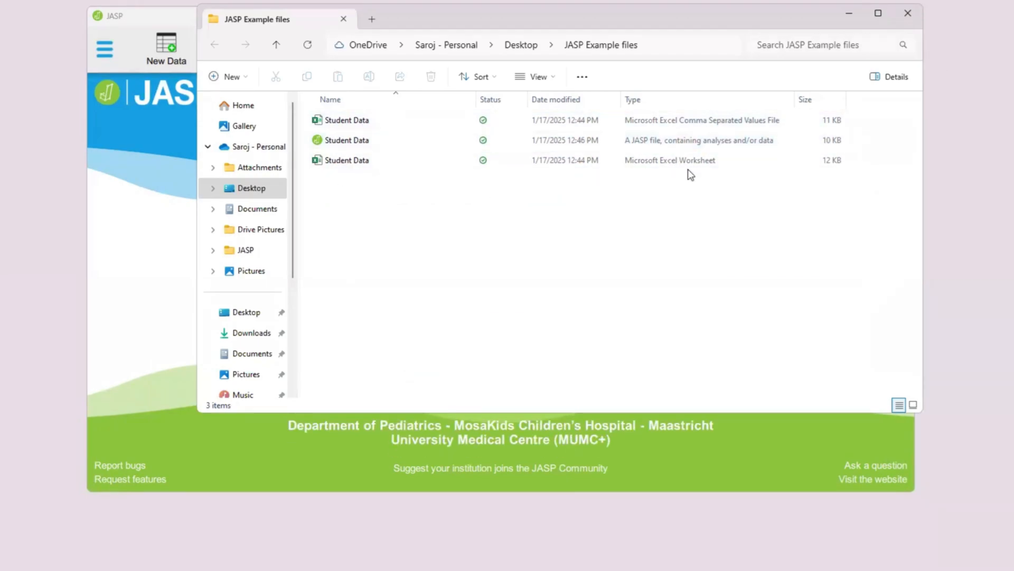
{"action": "left_click", "coordinate": [347, 139]}
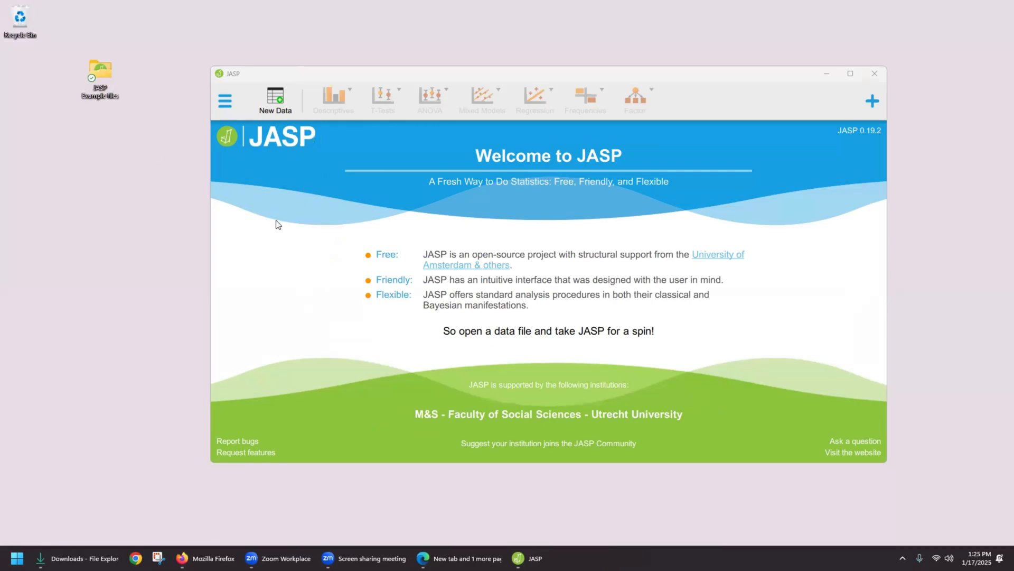
{"action": "mouse_move", "coordinate": [225, 101]}
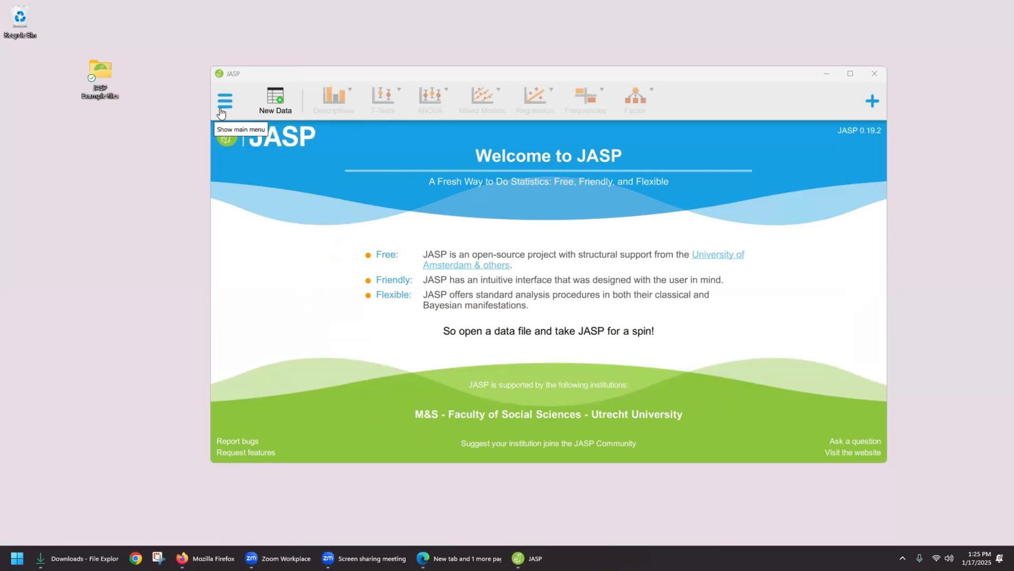
Browse the computer from the Open menu to reach the JASP Example files folder.
{"action": "left_click", "coordinate": [225, 100]}
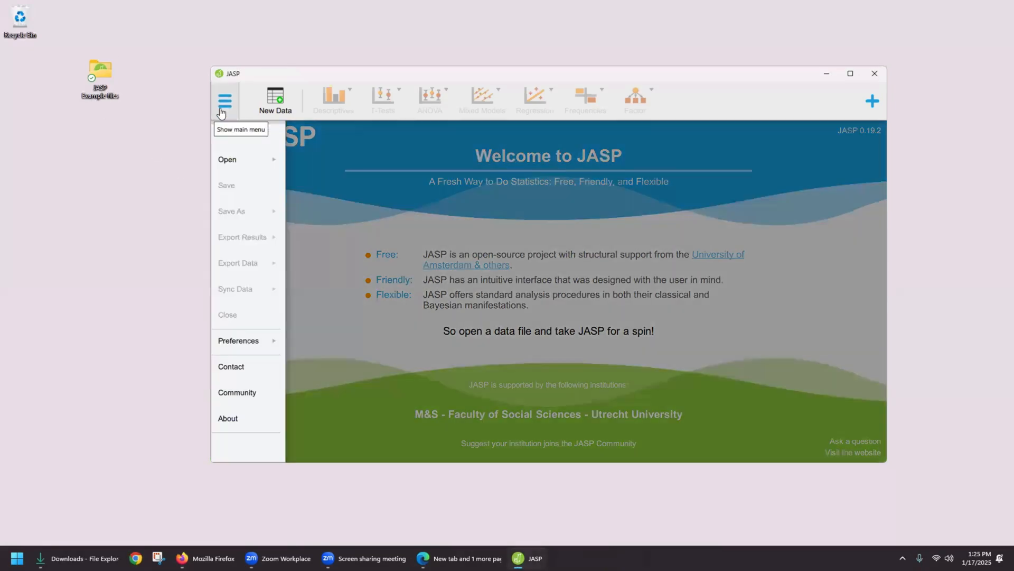
{"action": "left_click", "coordinate": [227, 159]}
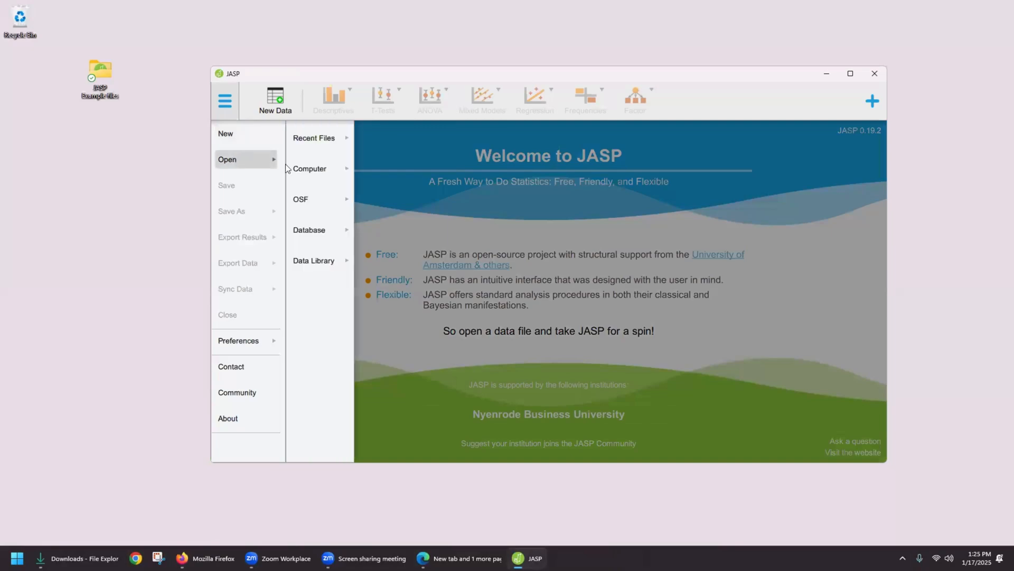
{"action": "left_click", "coordinate": [314, 138]}
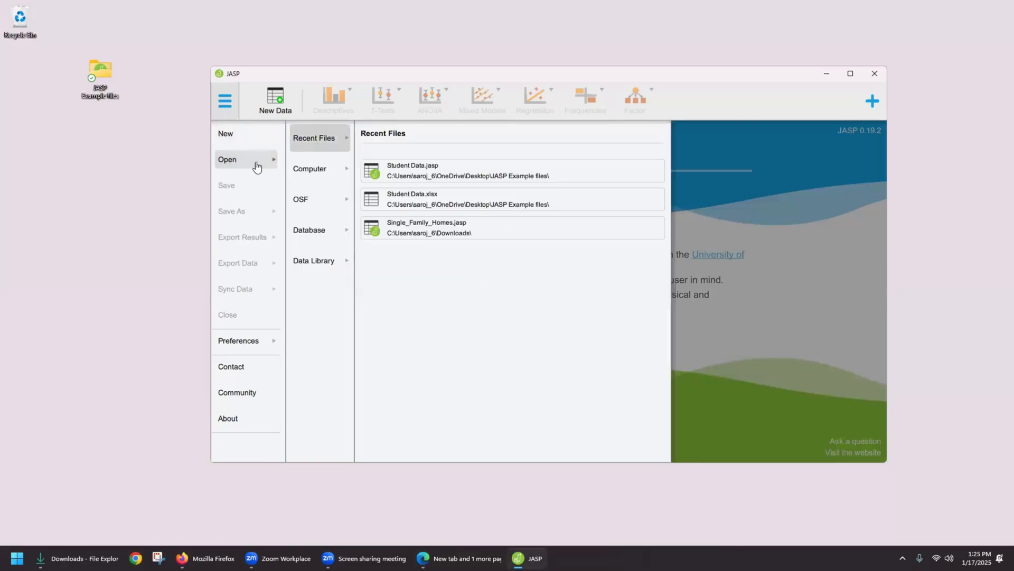
{"action": "left_click", "coordinate": [309, 168]}
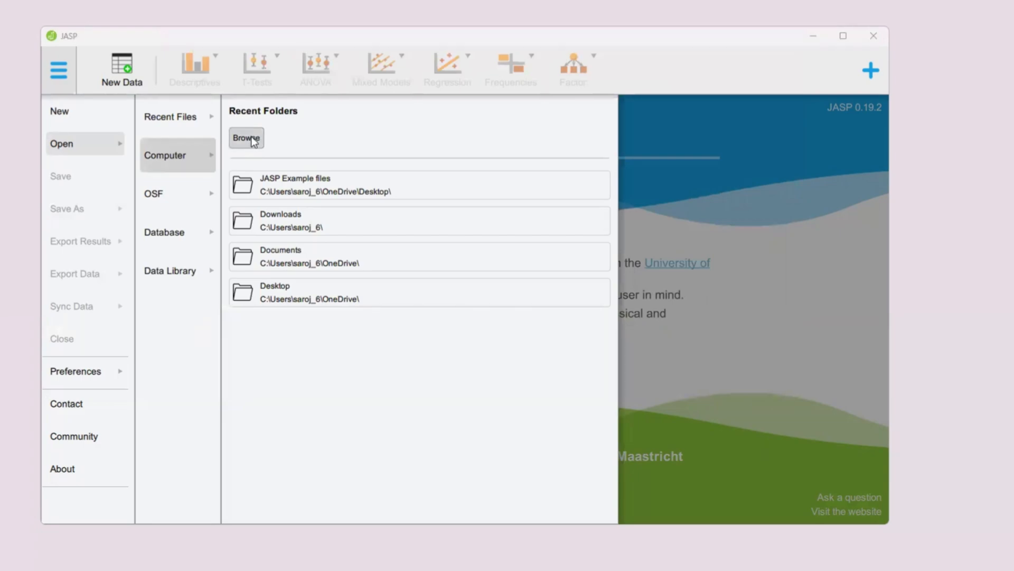
{"action": "left_click", "coordinate": [245, 138]}
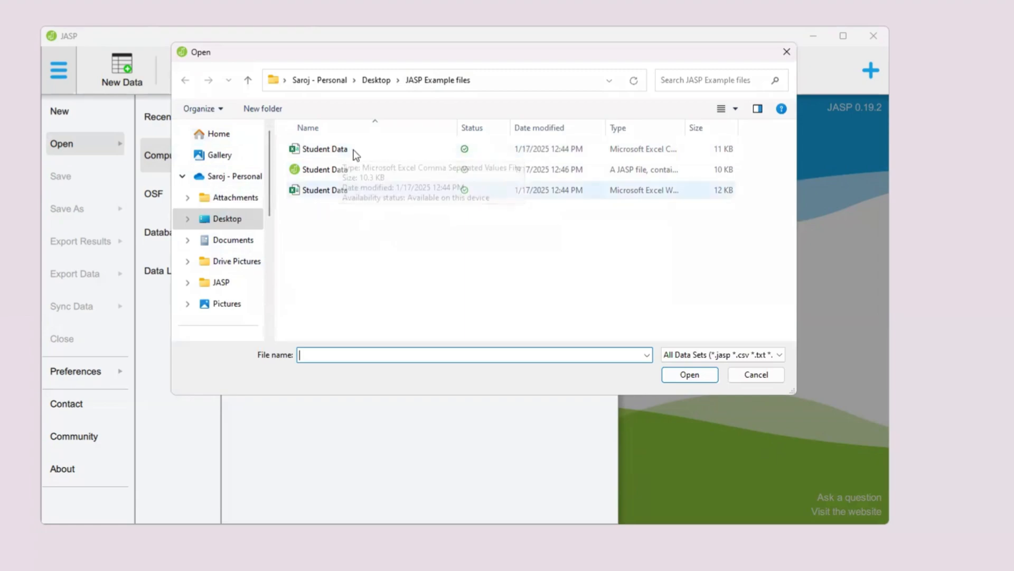
{"action": "mouse_move", "coordinate": [669, 200]}
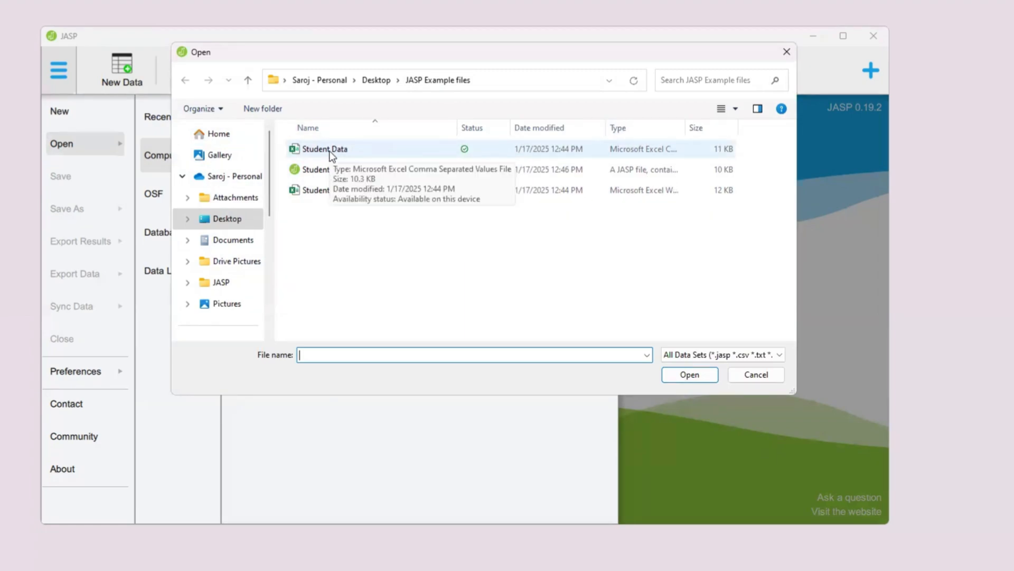
Load the Student Data CSV file into JASP's spreadsheet.
{"action": "double_click", "coordinate": [328, 148]}
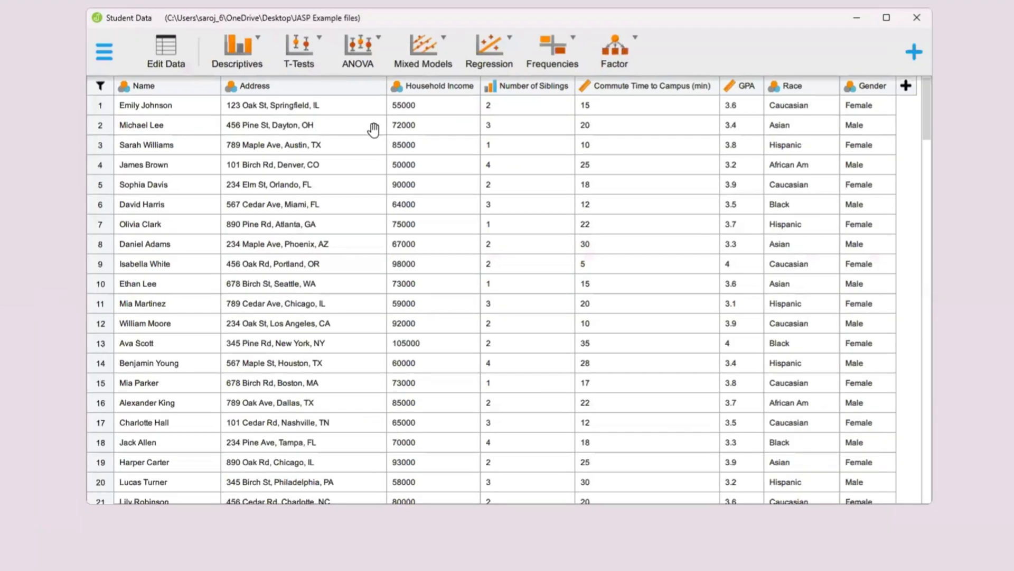
{"action": "mouse_move", "coordinate": [721, 24]}
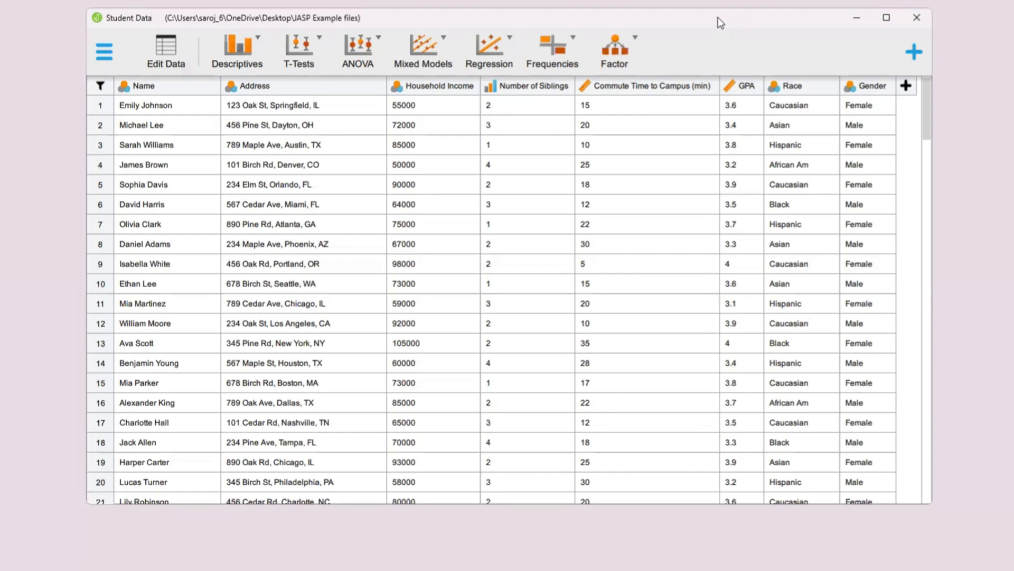
{"action": "mouse_move", "coordinate": [511, 91]}
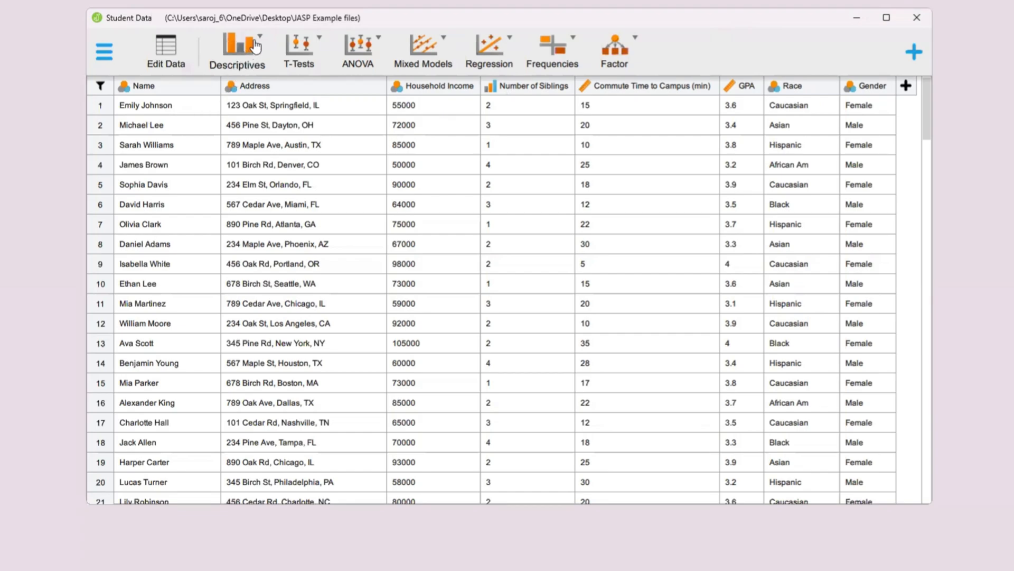
Start a Descriptive Statistics analysis and add Number of Siblings to Variables.
{"action": "left_click", "coordinate": [237, 51]}
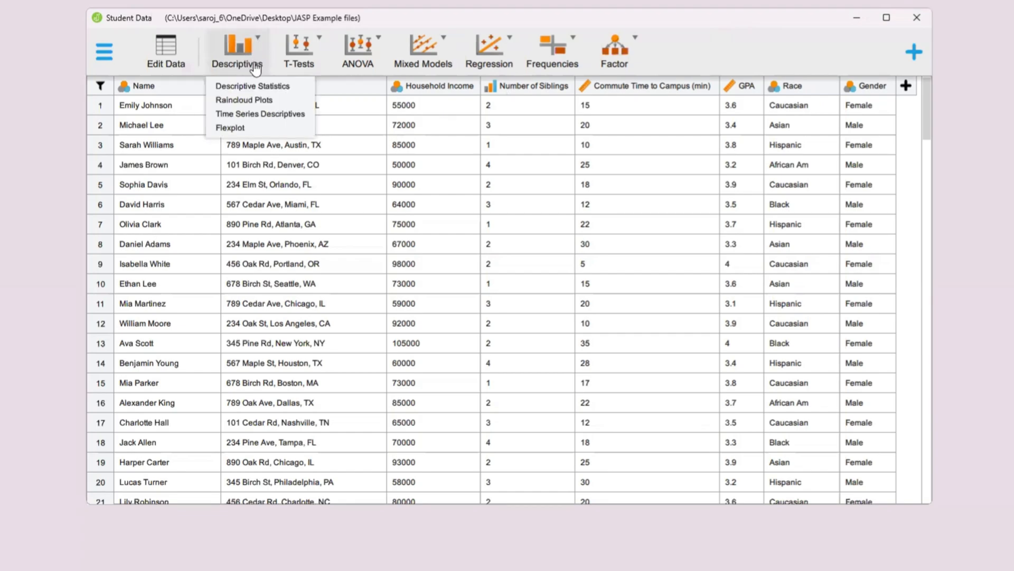
{"action": "mouse_move", "coordinate": [254, 87]}
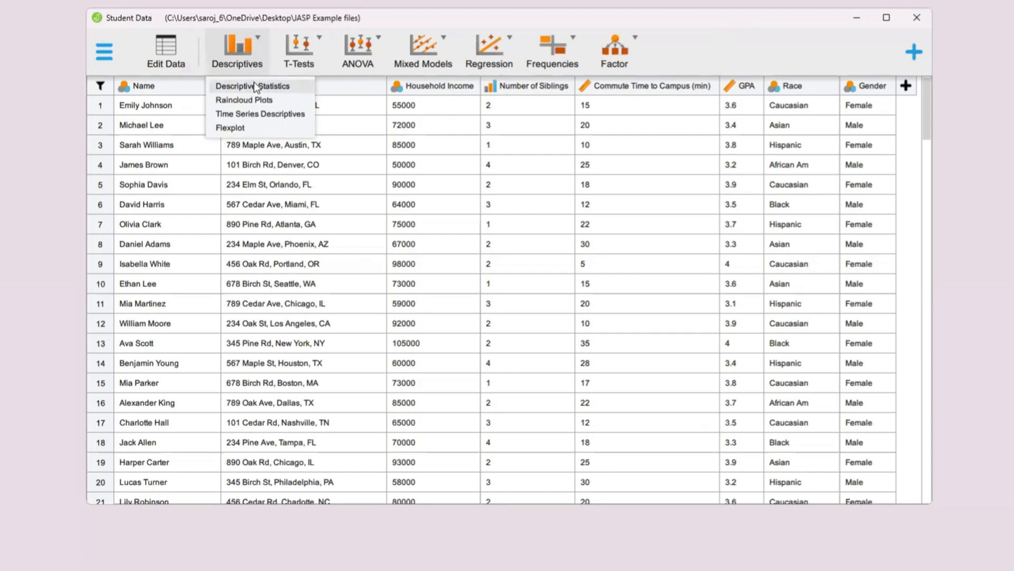
{"action": "left_click", "coordinate": [254, 85]}
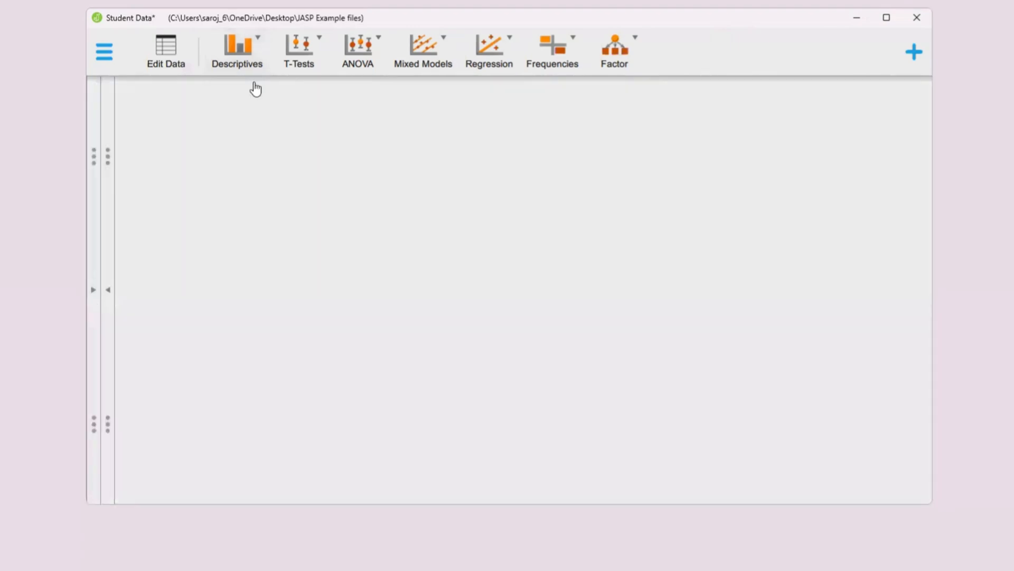
{"action": "left_click", "coordinate": [236, 51]}
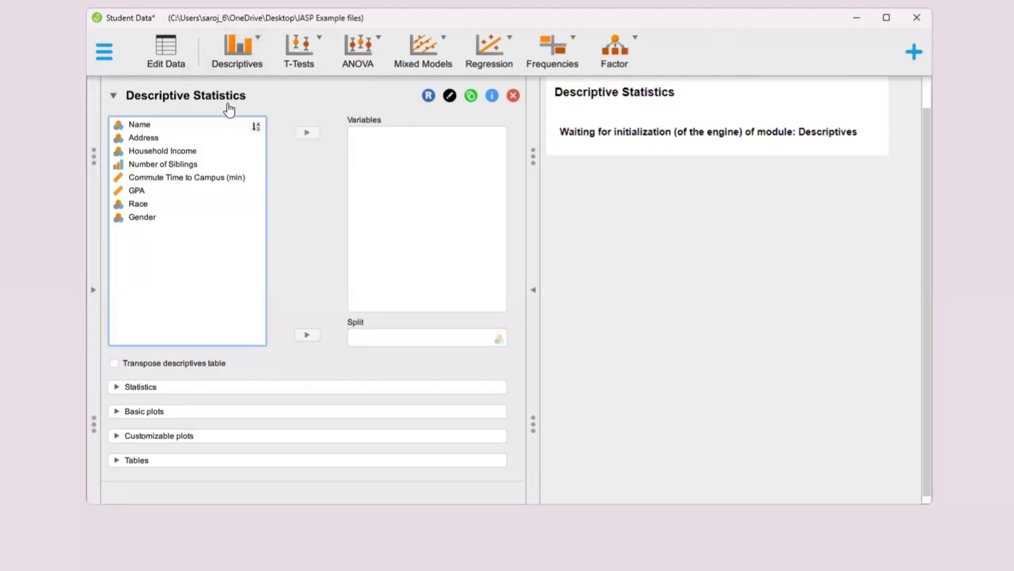
{"action": "left_click", "coordinate": [162, 163]}
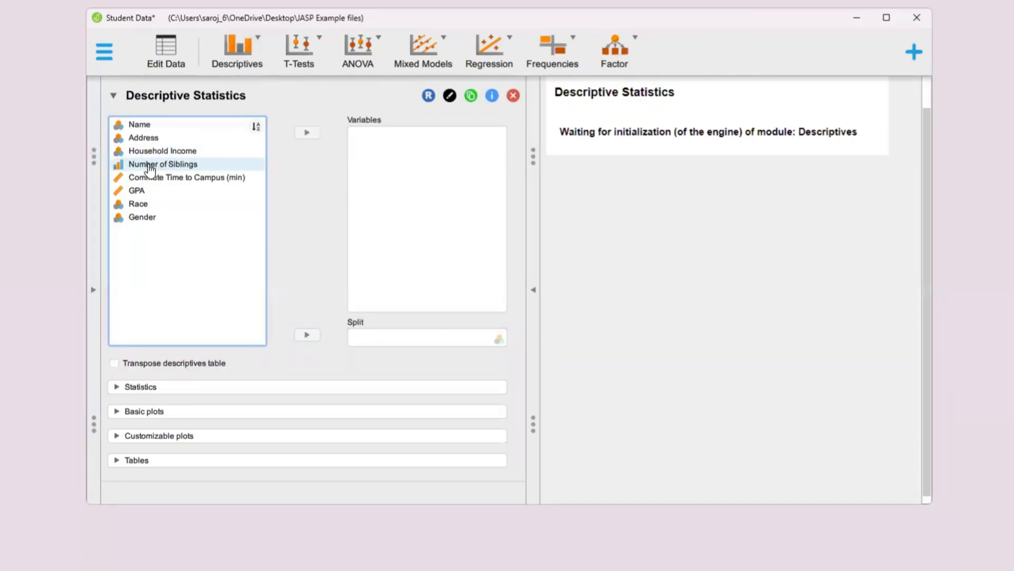
{"action": "left_click", "coordinate": [163, 163]}
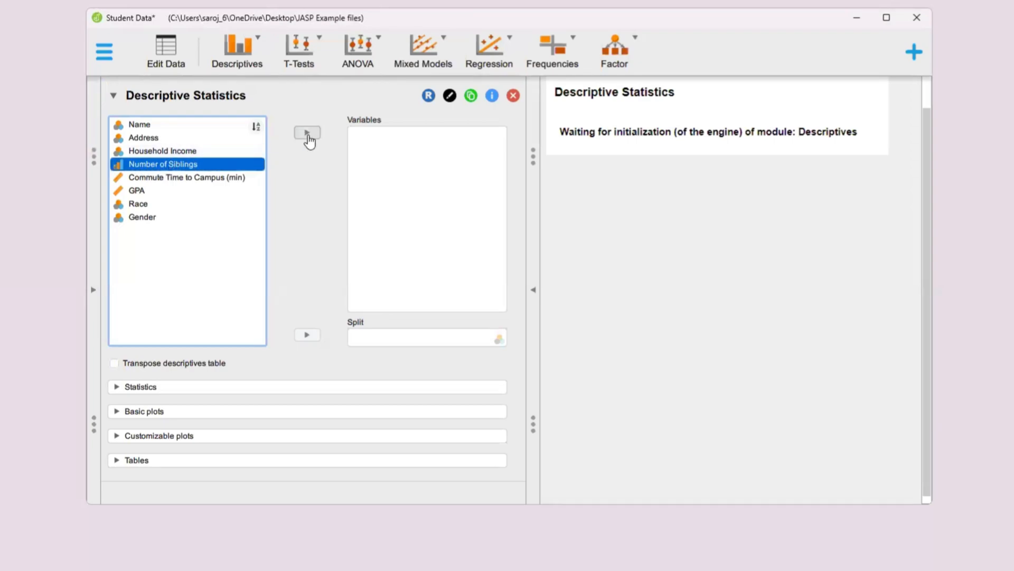
{"action": "left_click", "coordinate": [306, 132]}
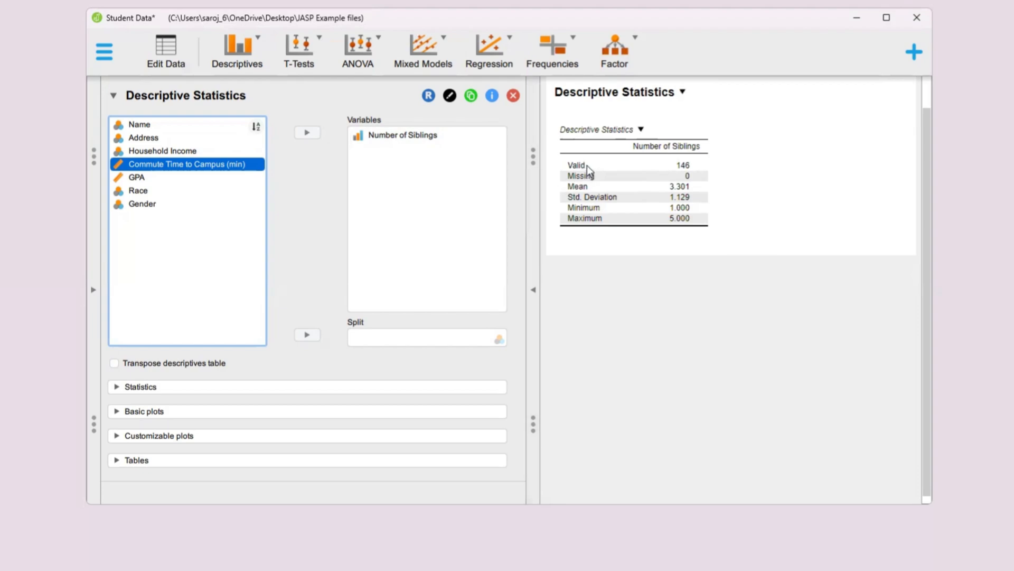
{"action": "mouse_move", "coordinate": [741, 187]}
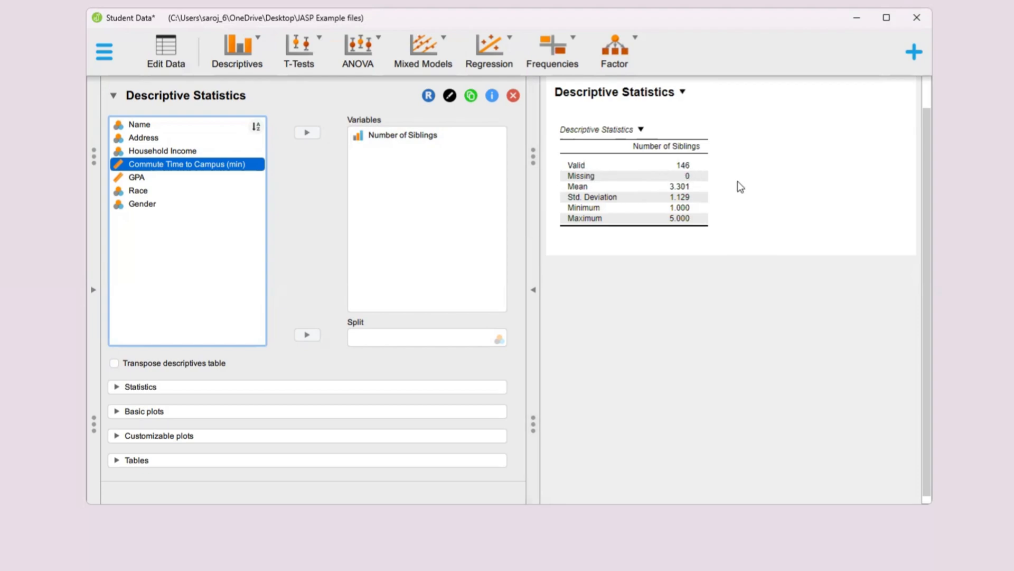
{"action": "mouse_move", "coordinate": [714, 171]}
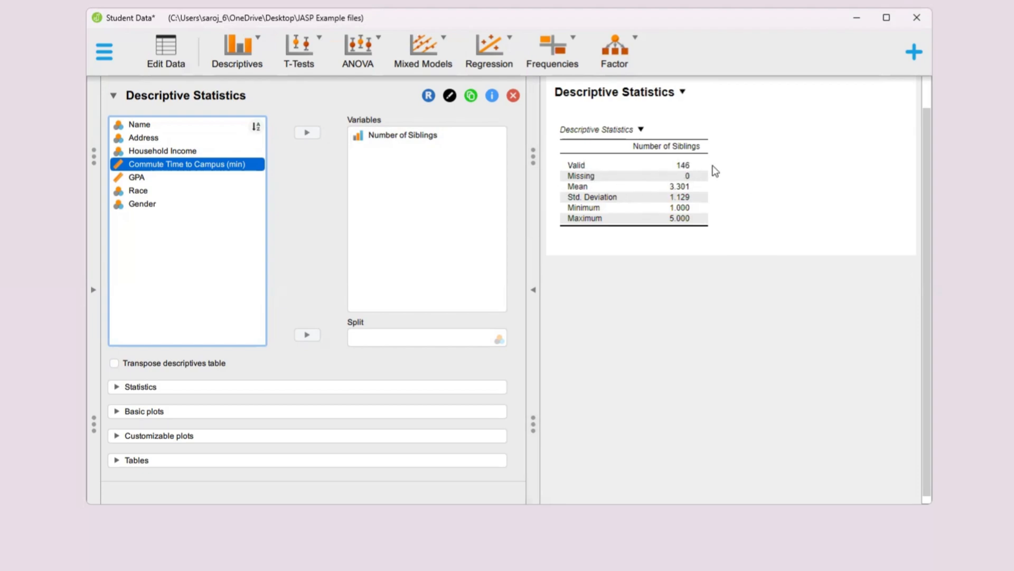
{"action": "mouse_move", "coordinate": [672, 187]}
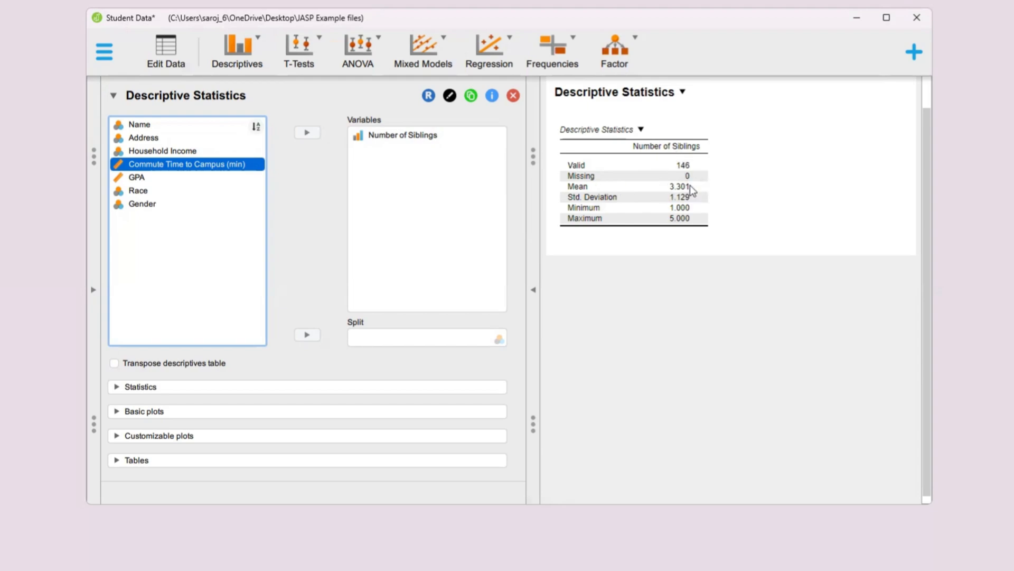
{"action": "mouse_move", "coordinate": [656, 188]}
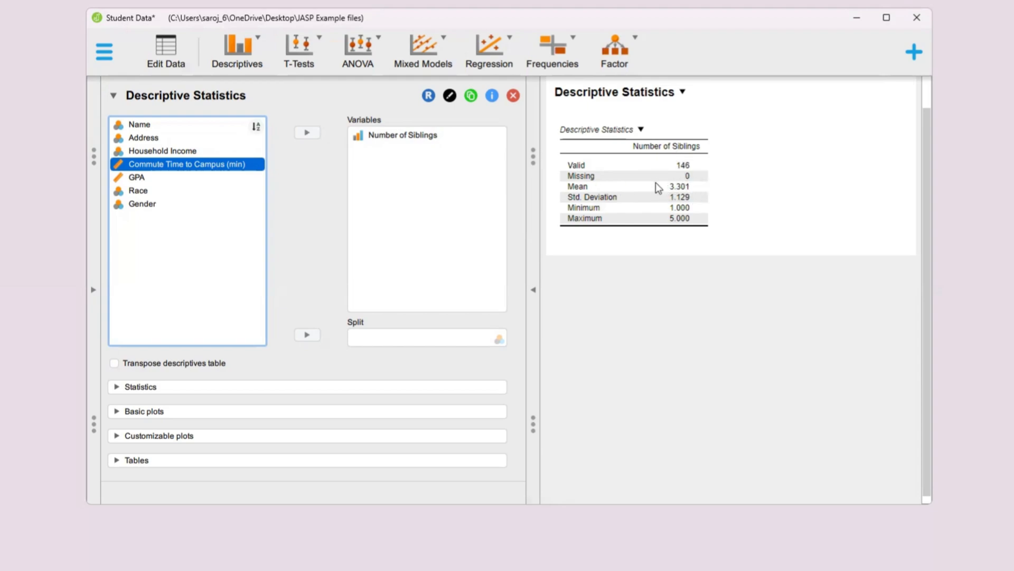
{"action": "mouse_move", "coordinate": [659, 215]}
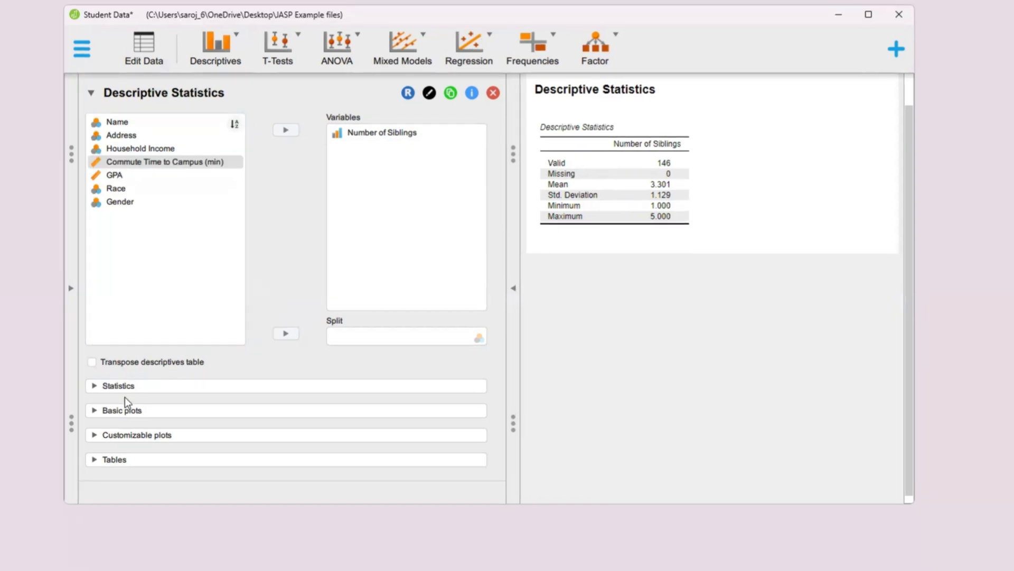
{"action": "left_click", "coordinate": [121, 409]}
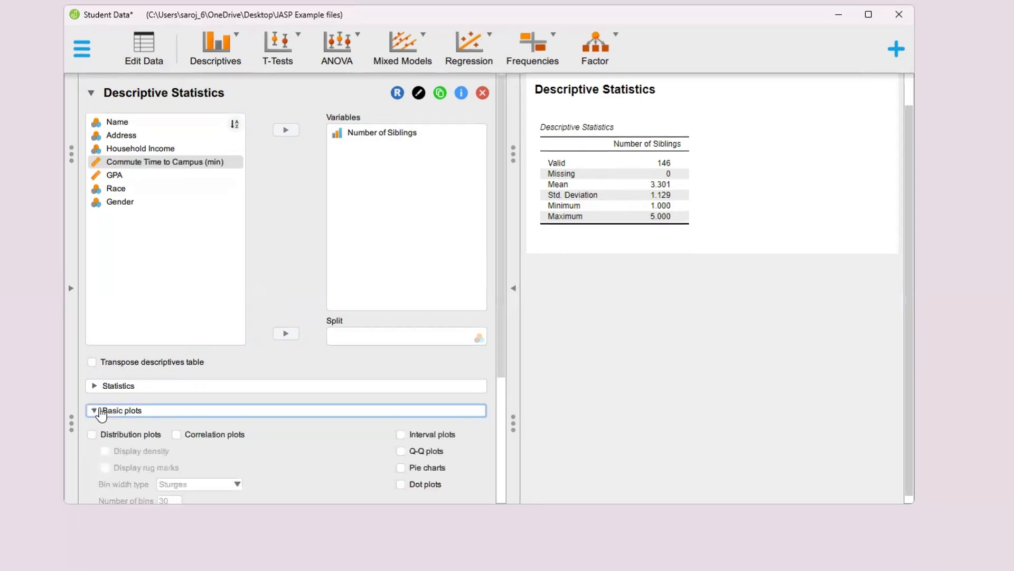
{"action": "mouse_move", "coordinate": [92, 440]}
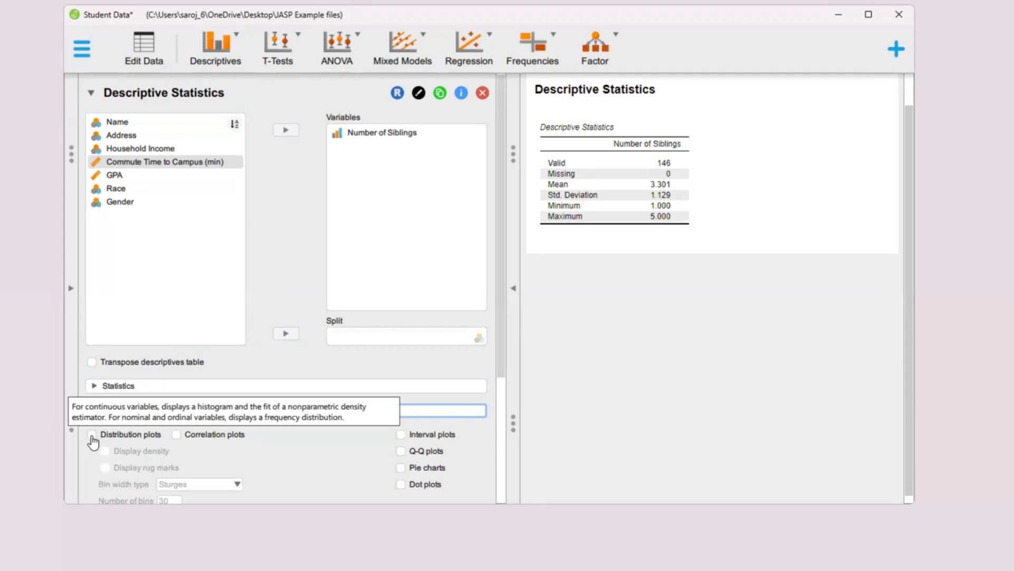
{"action": "left_click", "coordinate": [91, 434]}
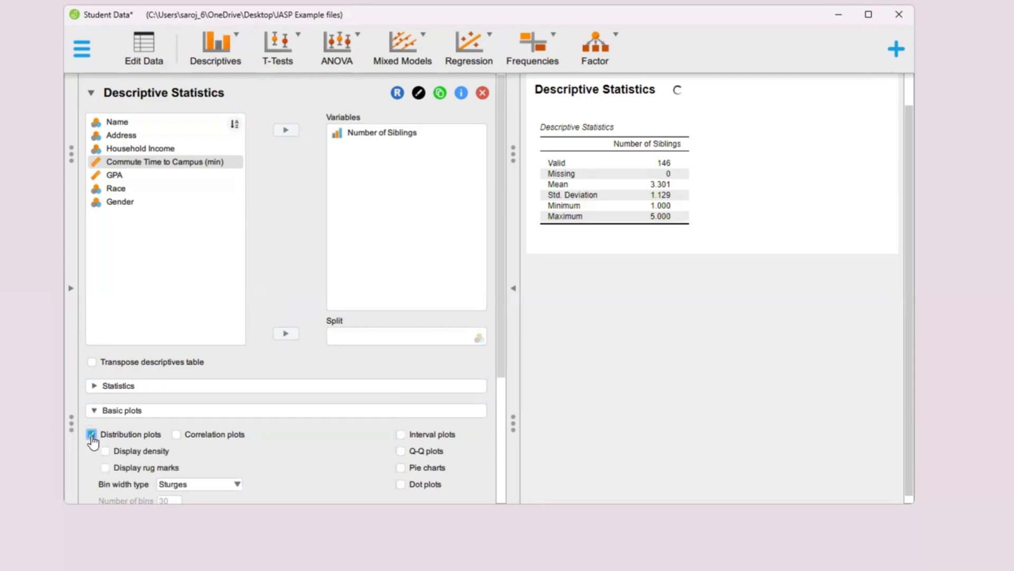
{"action": "left_click", "coordinate": [92, 435]}
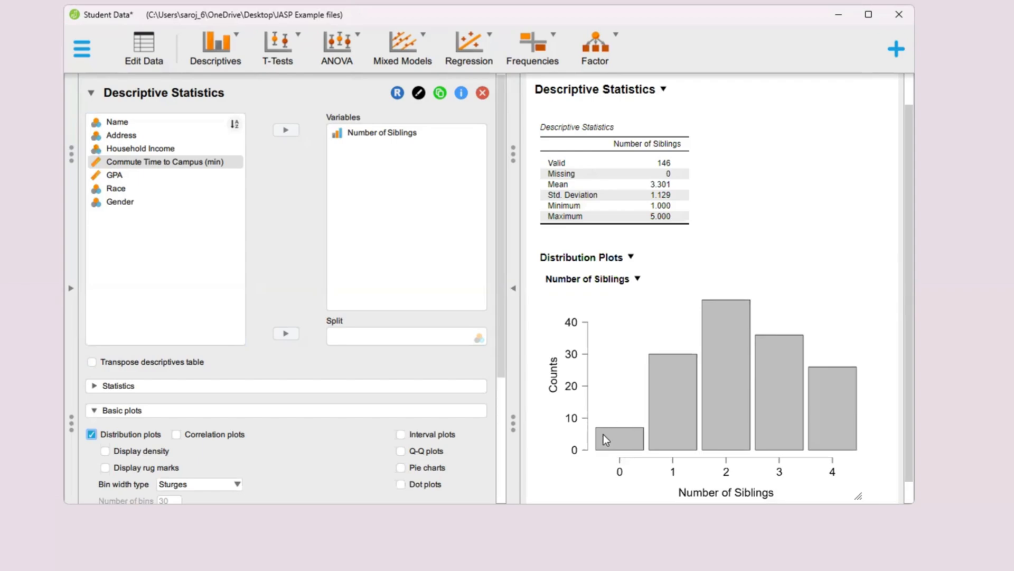
{"action": "mouse_move", "coordinate": [672, 455]}
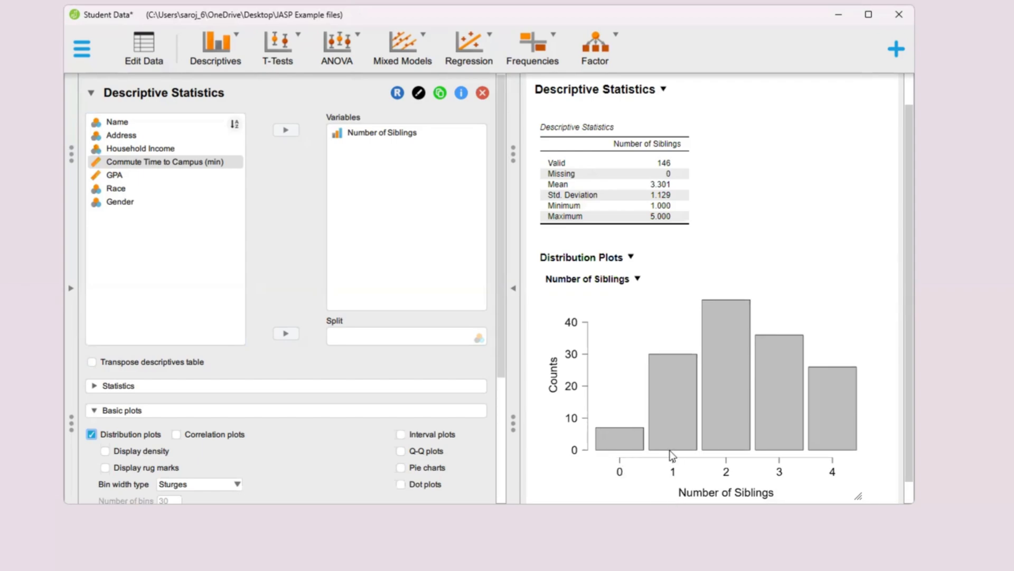
{"action": "mouse_move", "coordinate": [654, 452]}
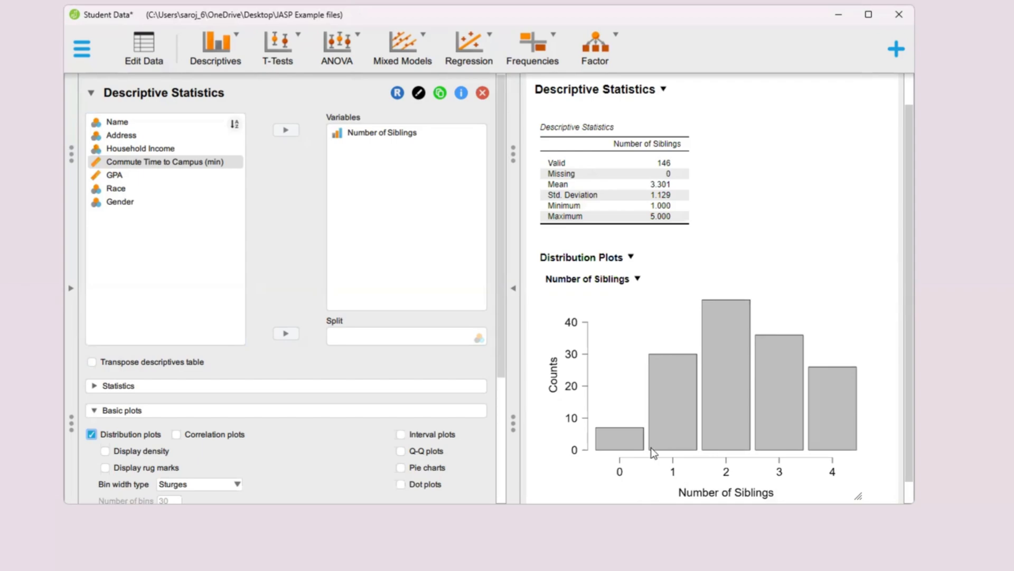
{"action": "mouse_move", "coordinate": [738, 507]}
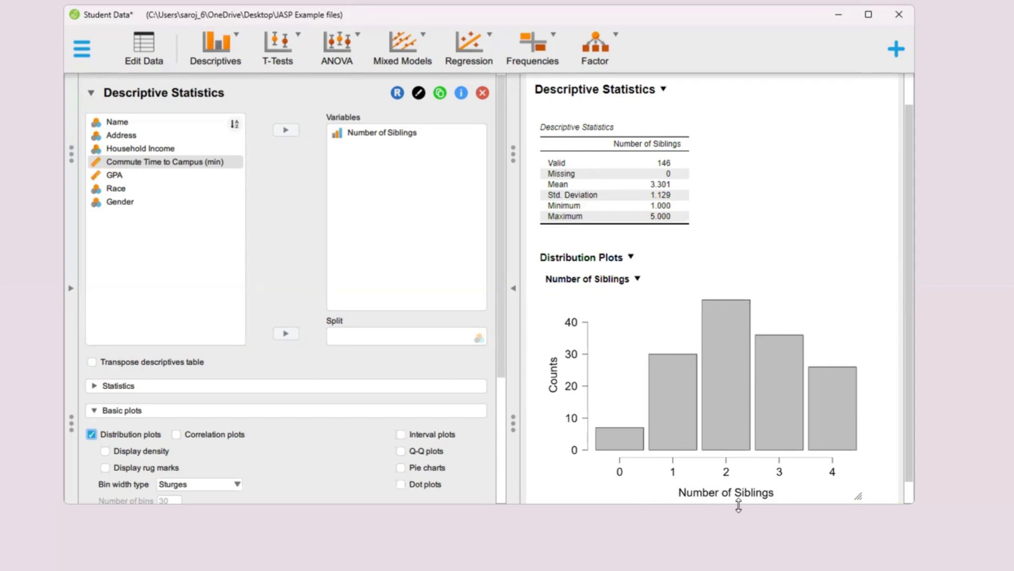
{"action": "mouse_move", "coordinate": [562, 339]}
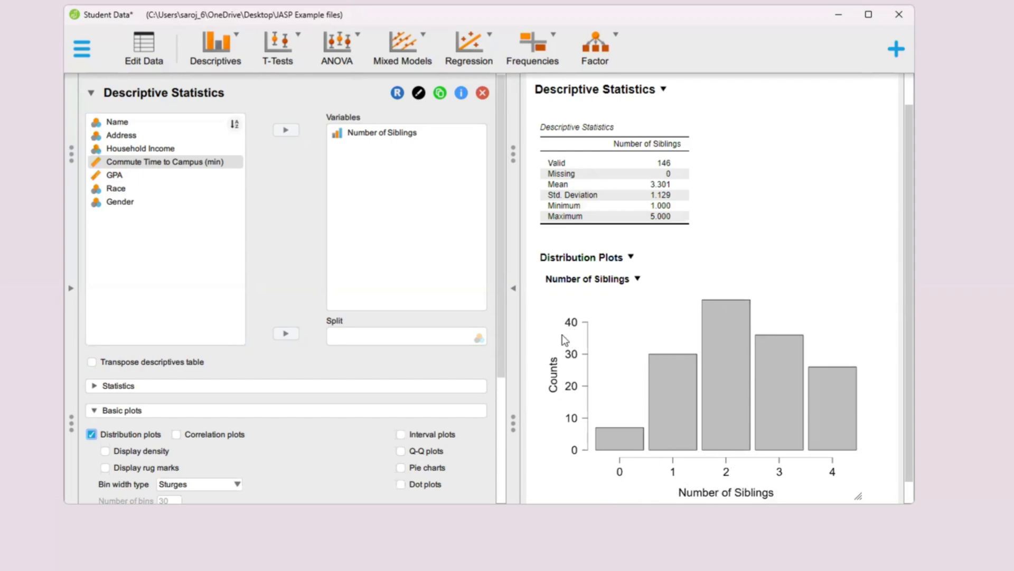
{"action": "mouse_move", "coordinate": [561, 459]}
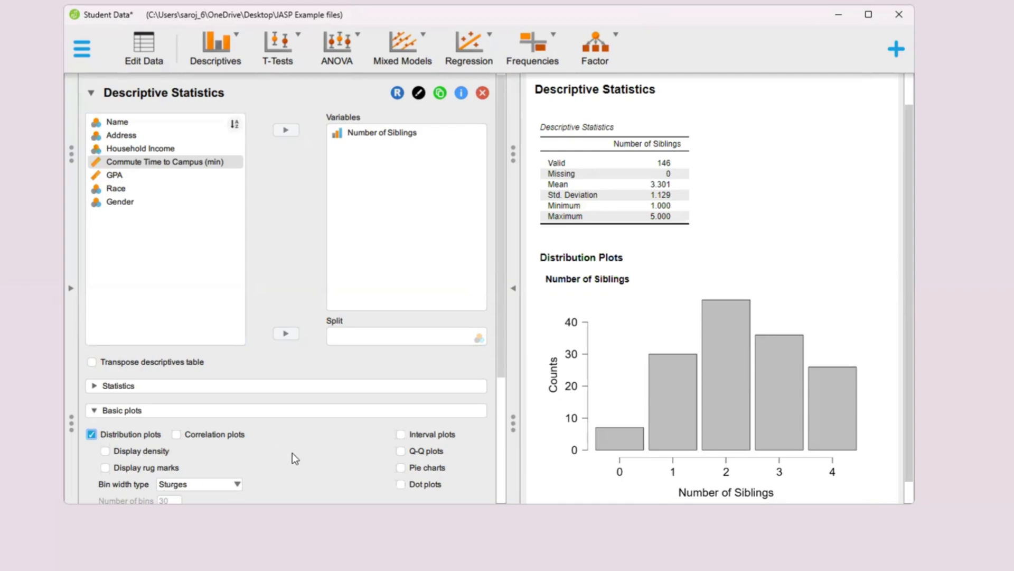
Expand Customizable plots, then tick and untick Frequency plots for Number of Siblings.
{"action": "scroll", "scroll_direction": "down", "scroll_amount": 3}
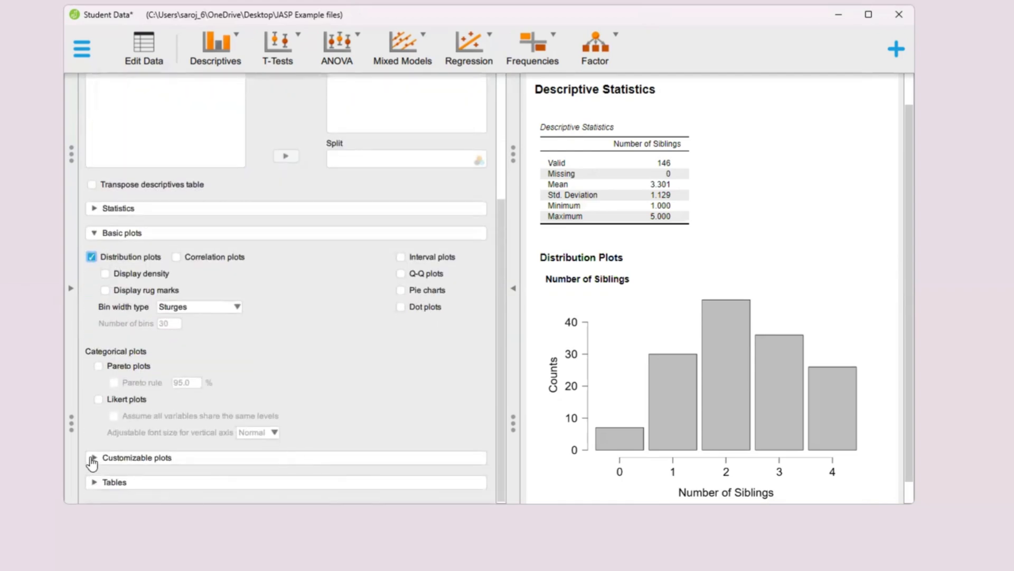
{"action": "left_click", "coordinate": [136, 456]}
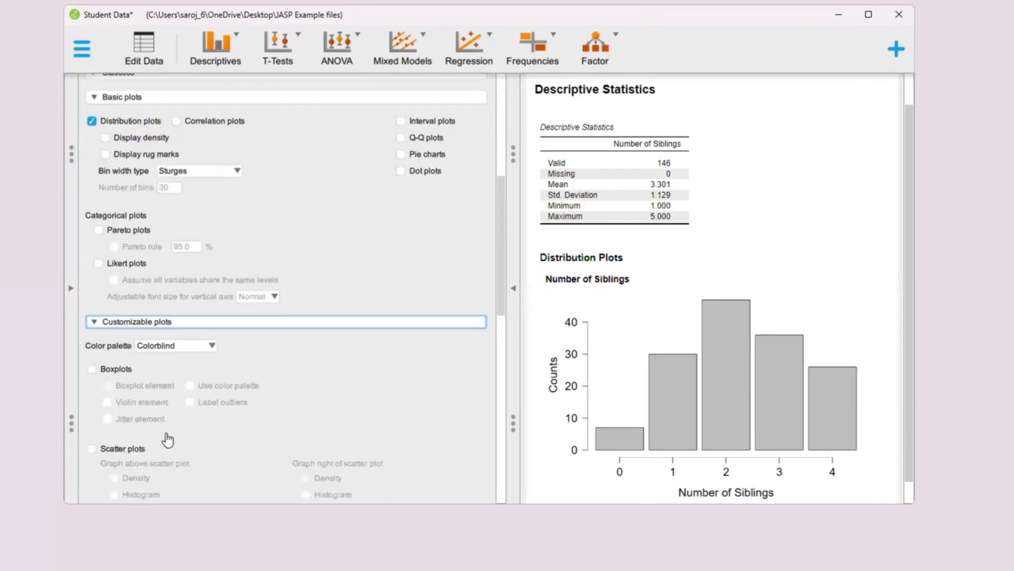
{"action": "scroll", "scroll_direction": "down", "scroll_amount": 3}
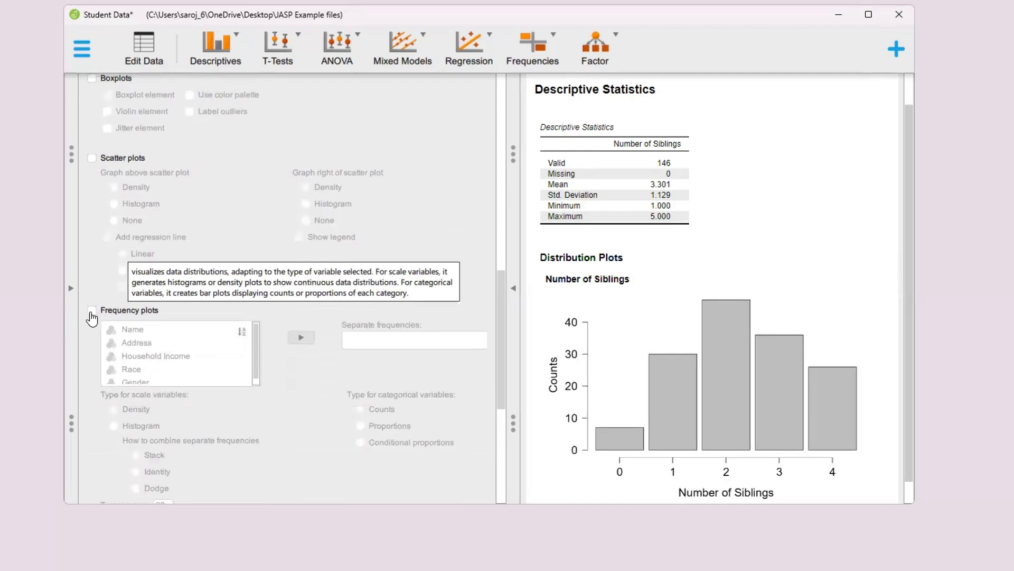
{"action": "left_click", "coordinate": [92, 310]}
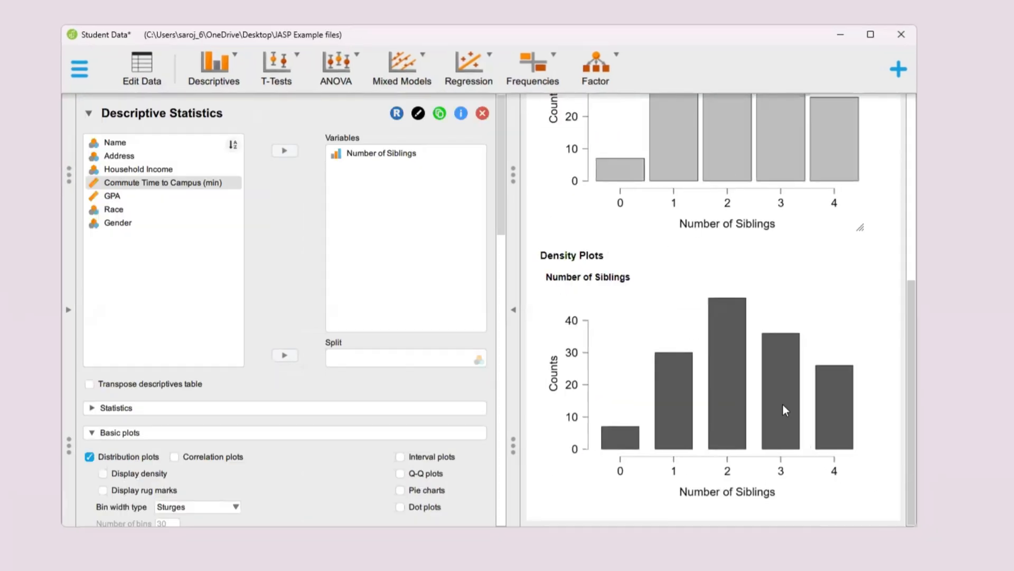
{"action": "mouse_move", "coordinate": [227, 481]}
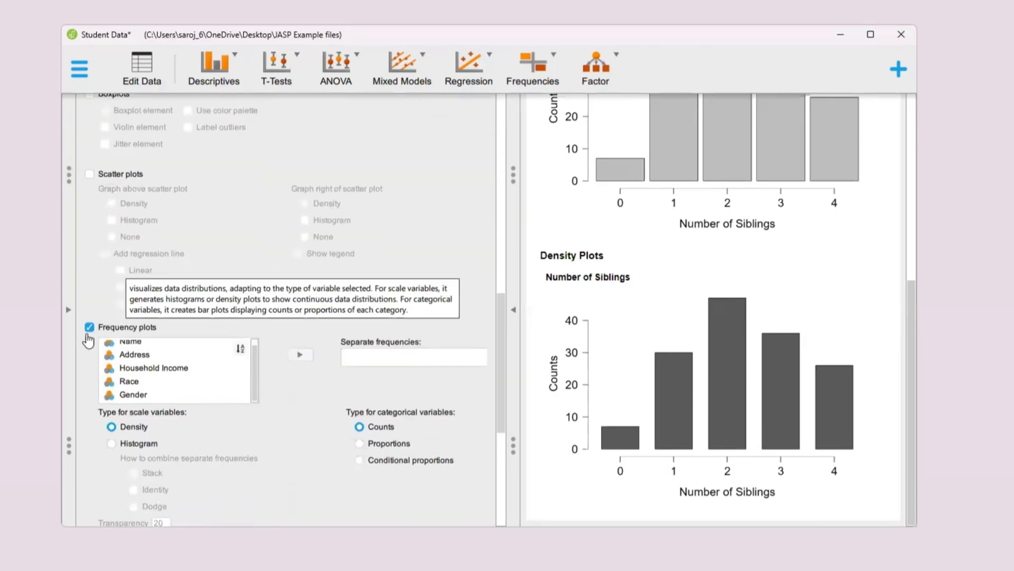
{"action": "left_click", "coordinate": [89, 327]}
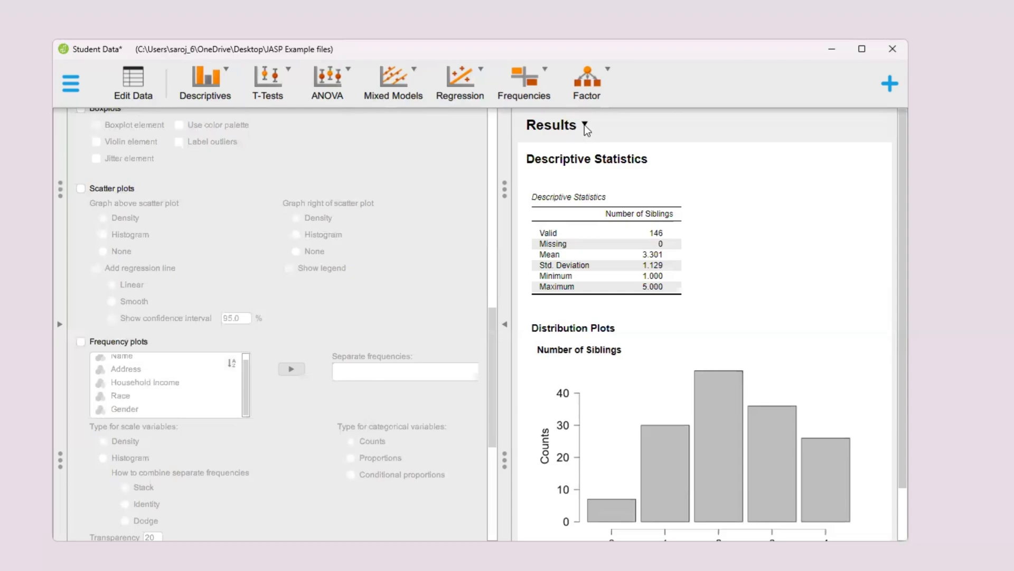
Choose Export Results from the Results dropdown menu.
{"action": "left_click", "coordinate": [584, 125]}
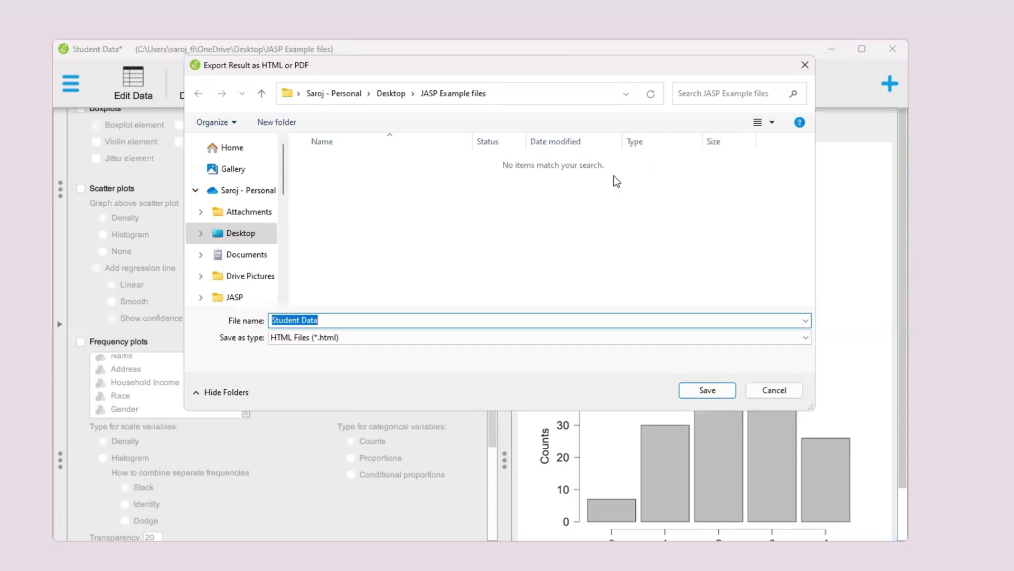
{"action": "mouse_move", "coordinate": [391, 342]}
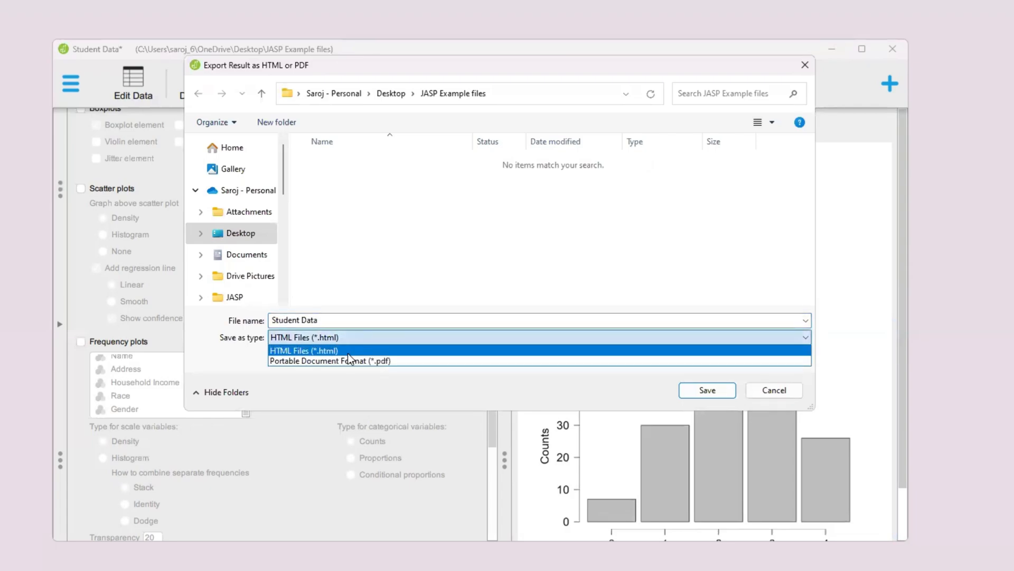
Save the results as the PDF 'NoSiblings-barchart'.
{"action": "left_click", "coordinate": [329, 361]}
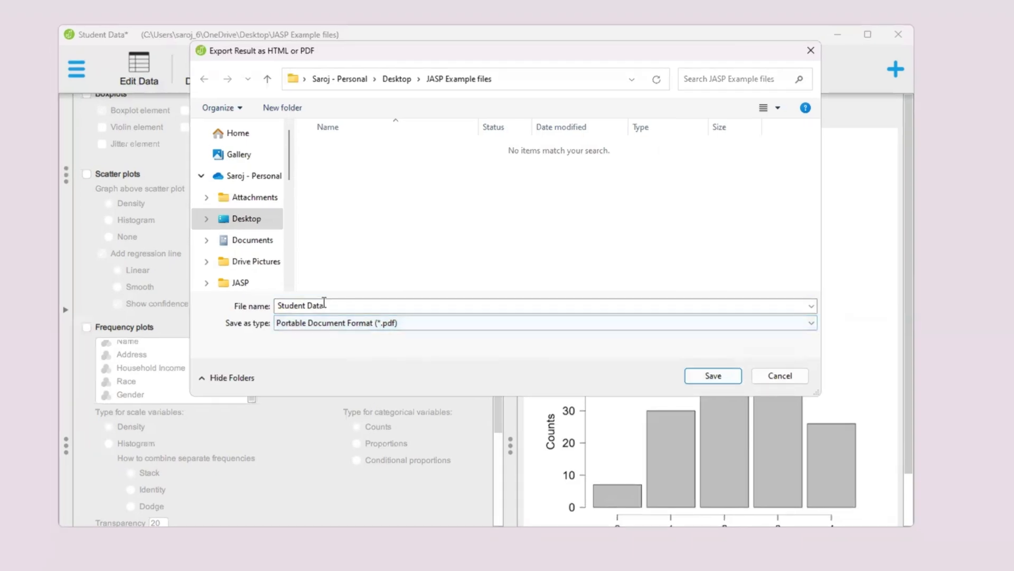
{"action": "double_click", "coordinate": [300, 305]}
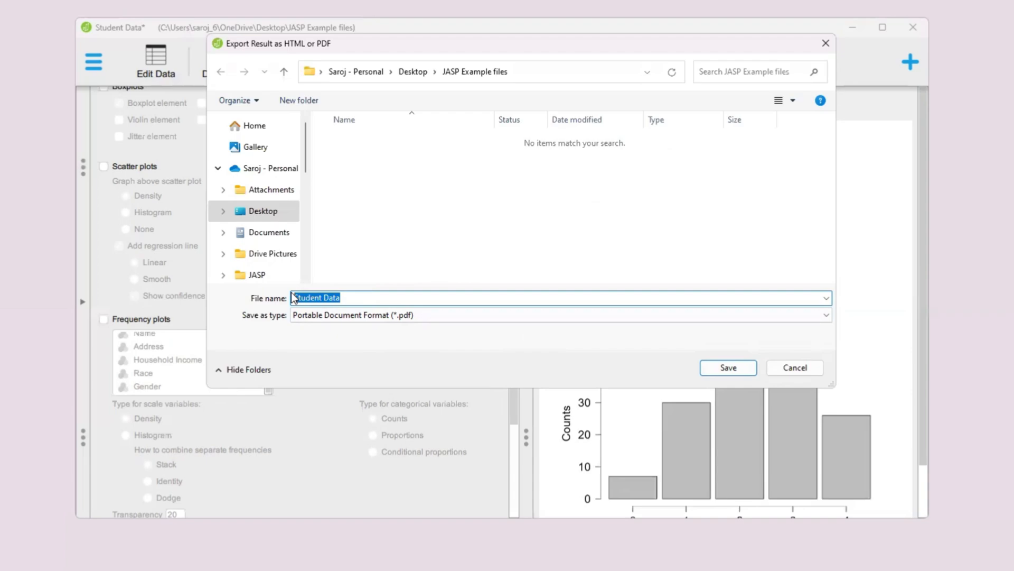
{"action": "type", "text": "NoSiblings"}
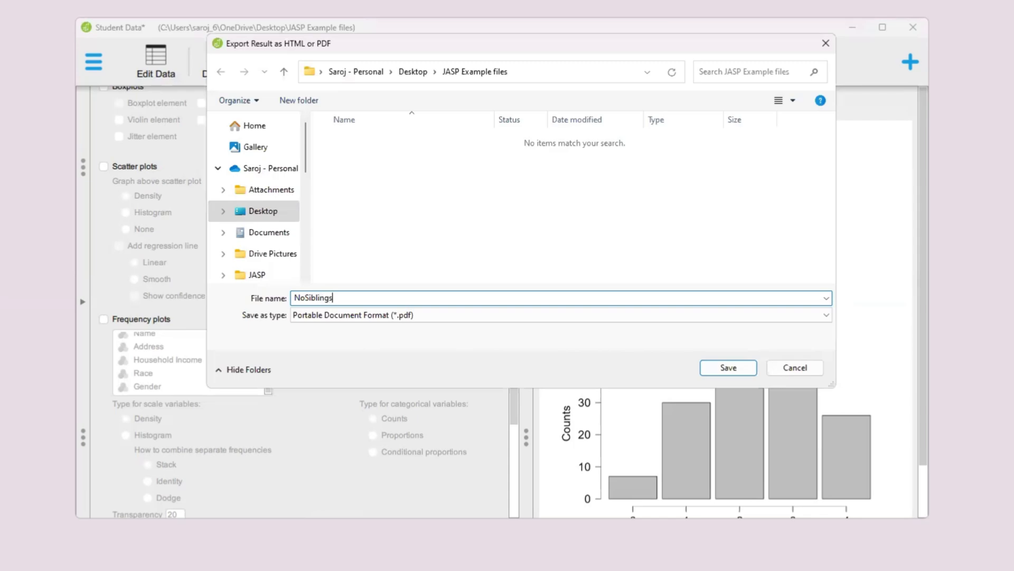
{"action": "type", "text": "-barc"}
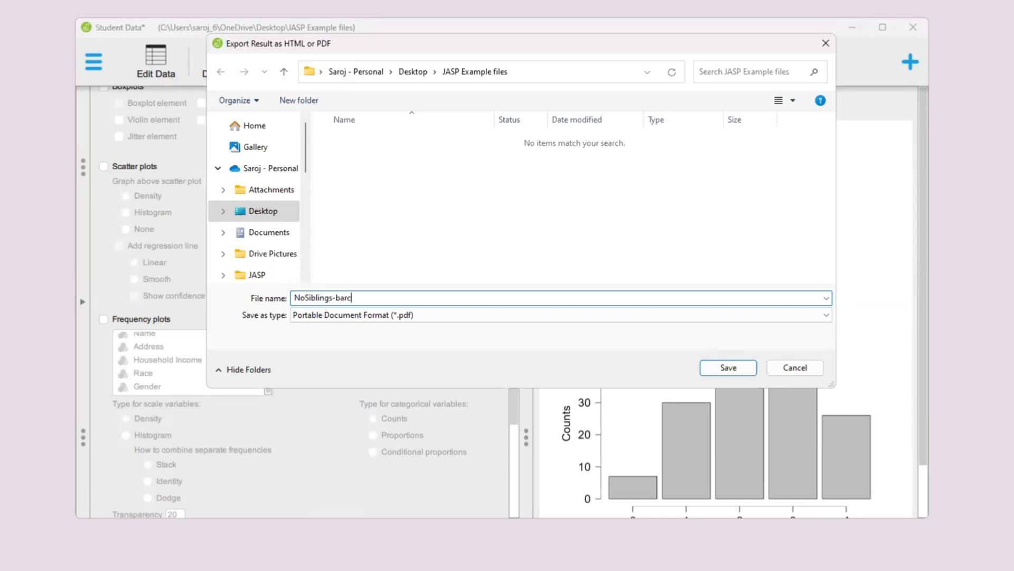
{"action": "type", "text": "hart"}
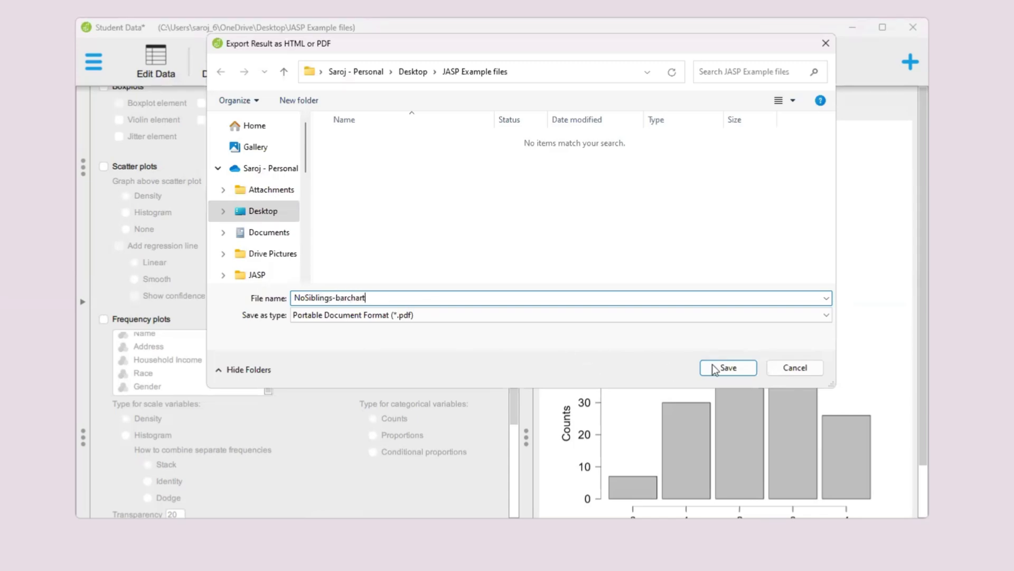
{"action": "left_click", "coordinate": [727, 368]}
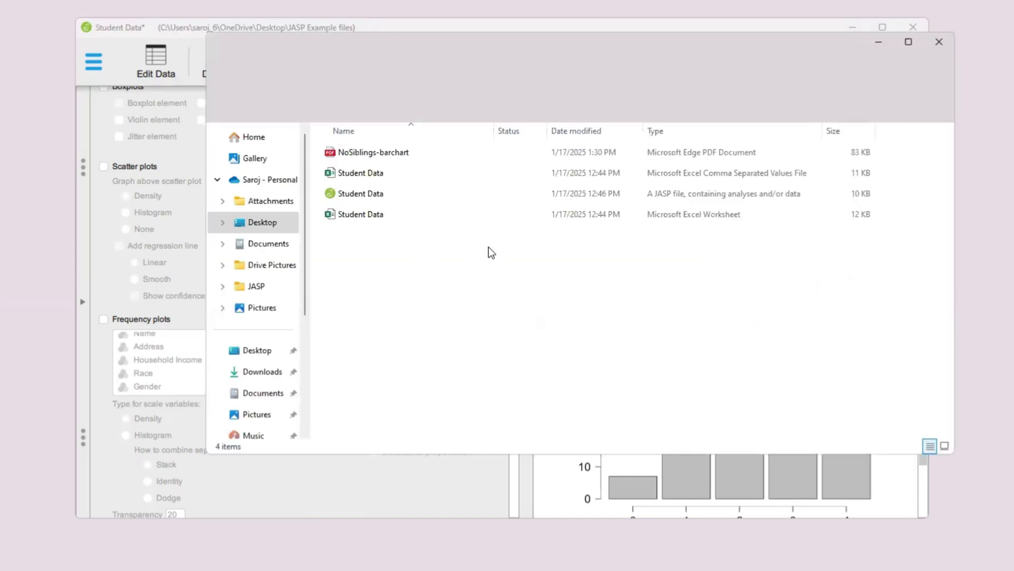
Confirm the NoSiblings-barchart PDF in File Explorer, then bring JASP forward.
{"action": "left_click", "coordinate": [366, 152]}
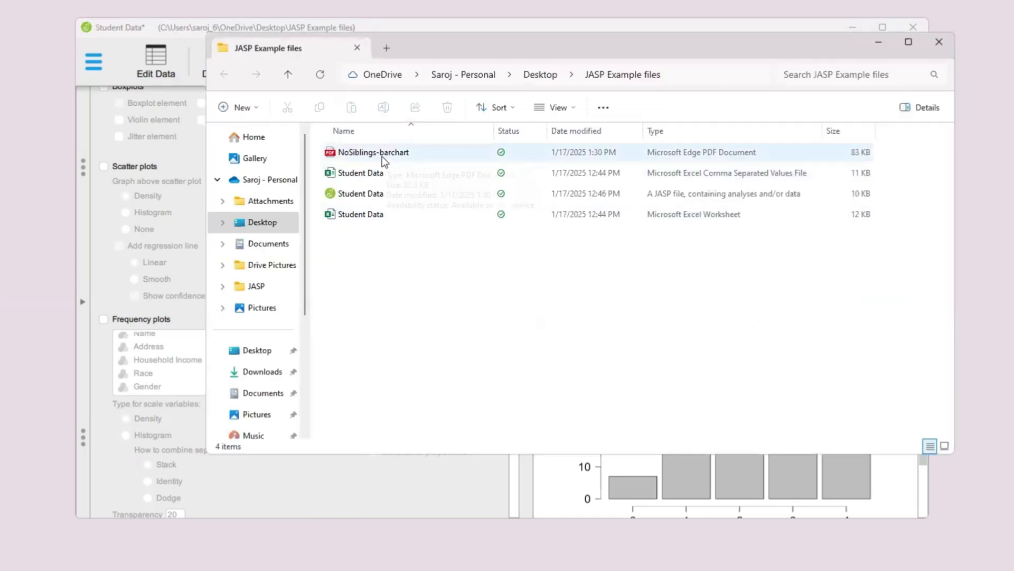
{"action": "left_click", "coordinate": [372, 153]}
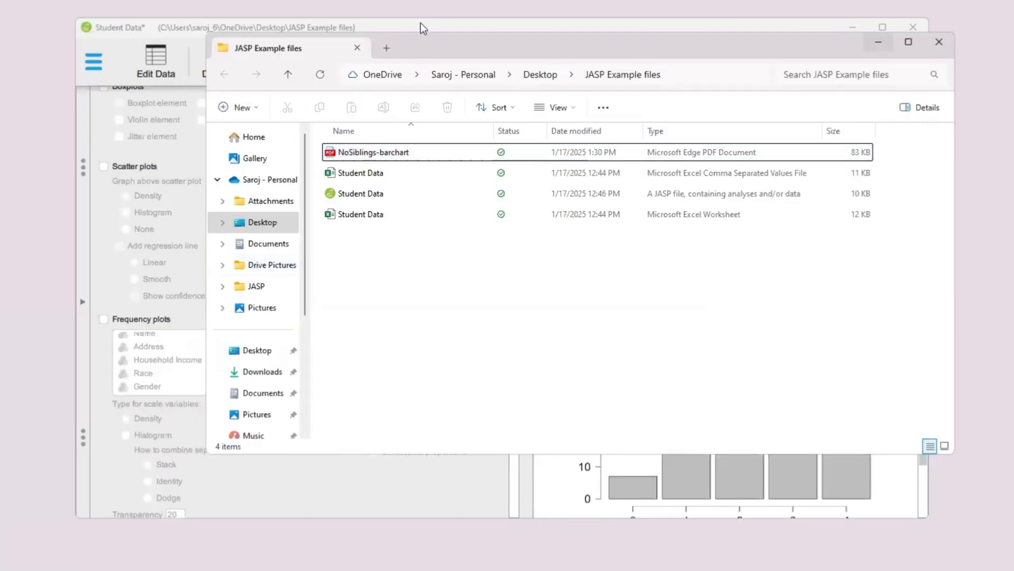
{"action": "left_click", "coordinate": [939, 43]}
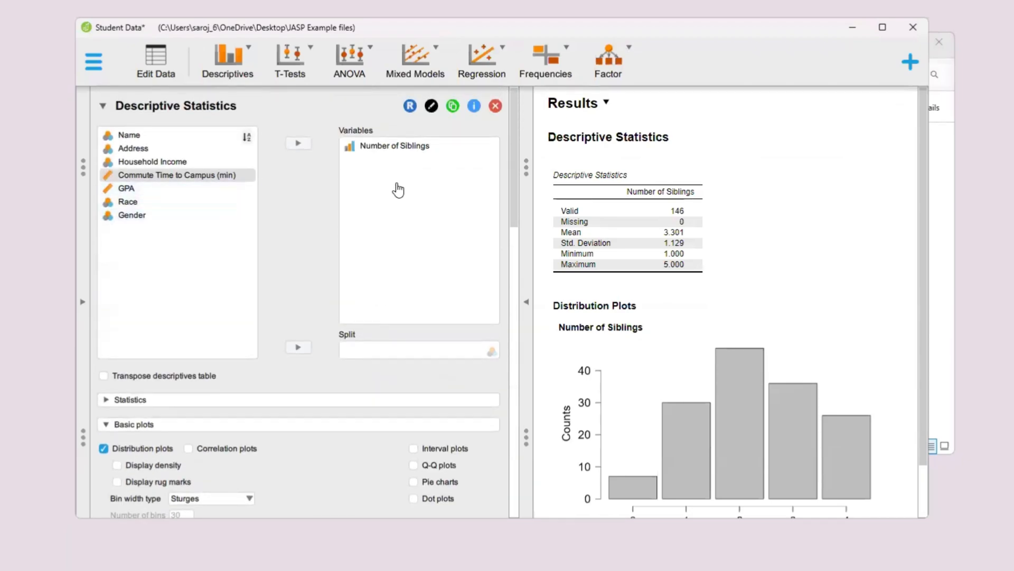
{"action": "mouse_move", "coordinate": [144, 205]}
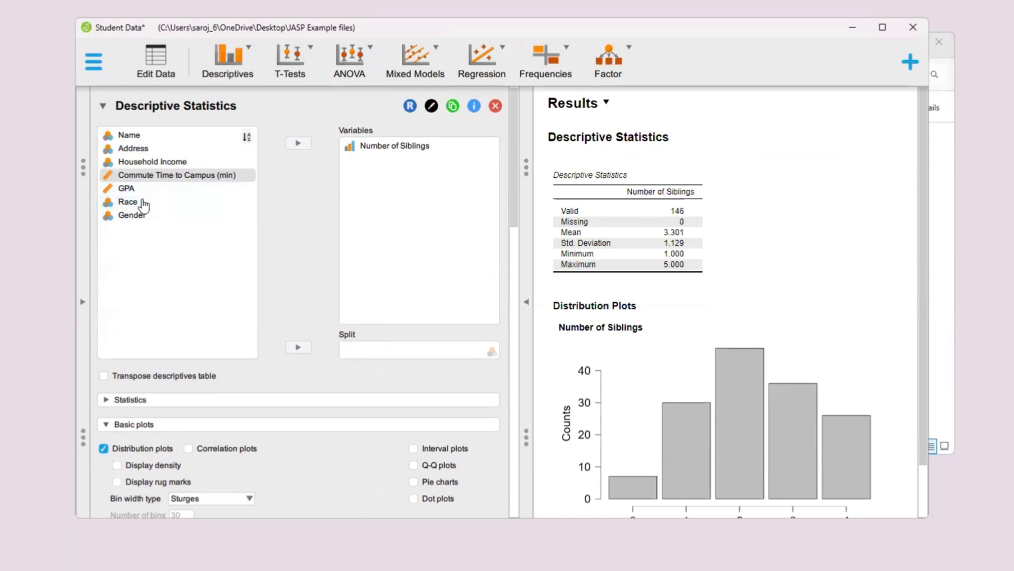
Remove Number of Siblings from Variables and add Race in its place.
{"action": "left_click", "coordinate": [127, 201]}
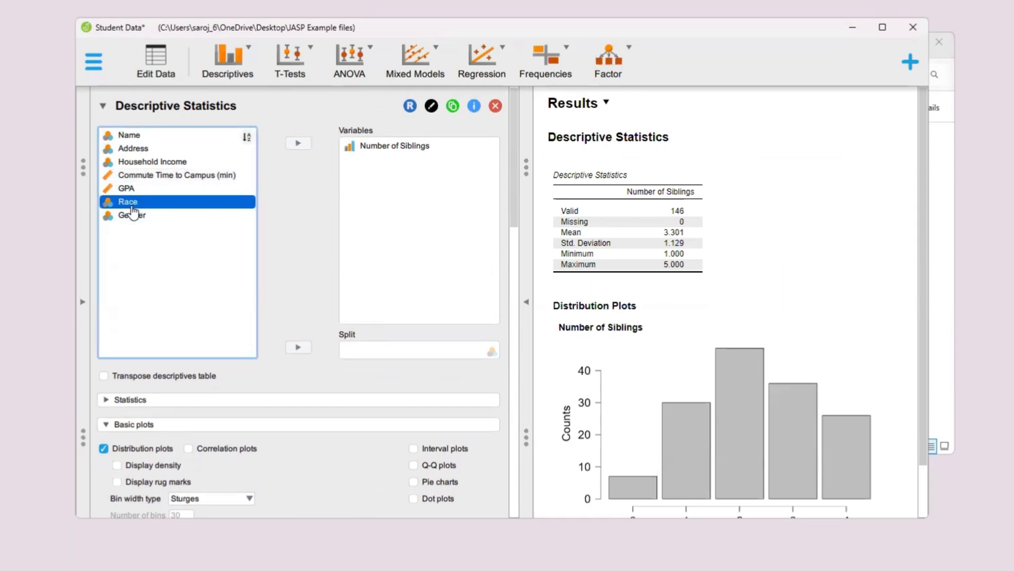
{"action": "mouse_move", "coordinate": [282, 199]}
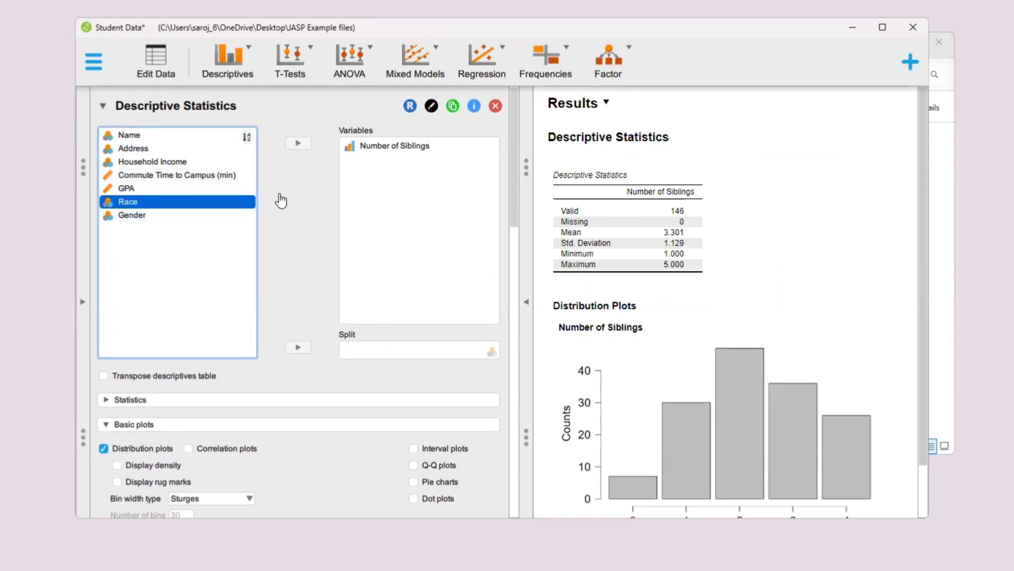
{"action": "left_click", "coordinate": [417, 145]}
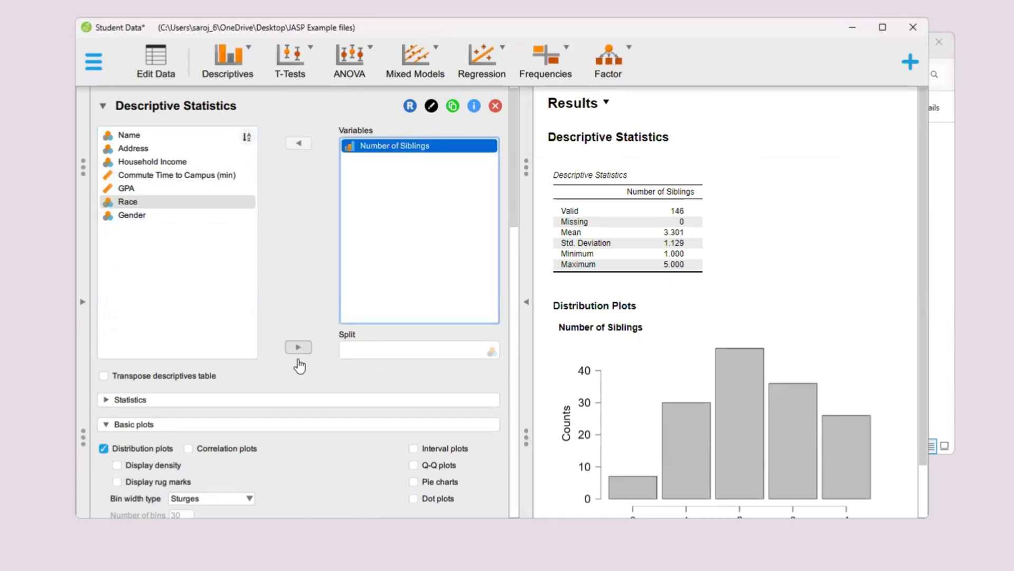
{"action": "left_click", "coordinate": [298, 144]}
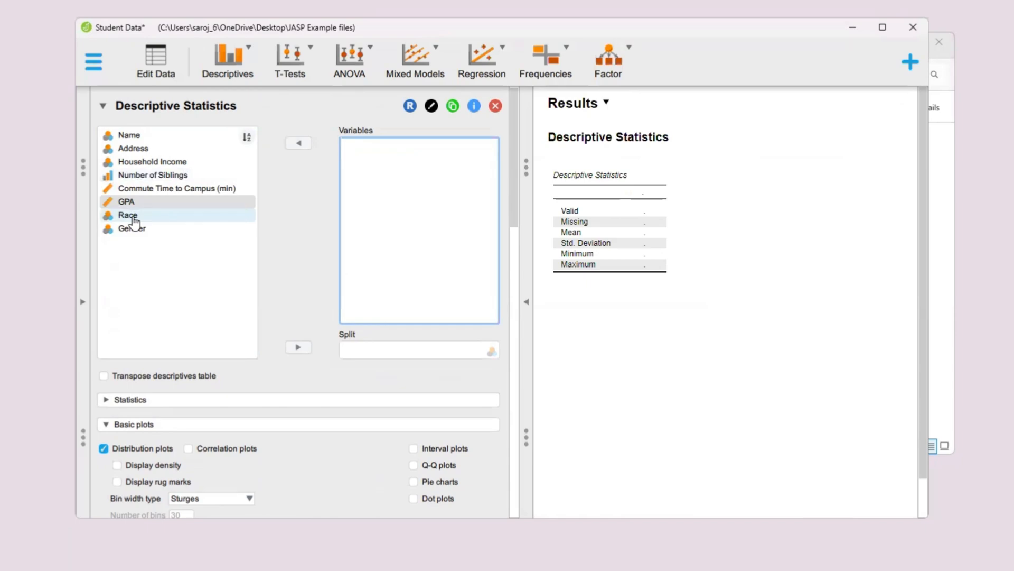
{"action": "left_click", "coordinate": [128, 216]}
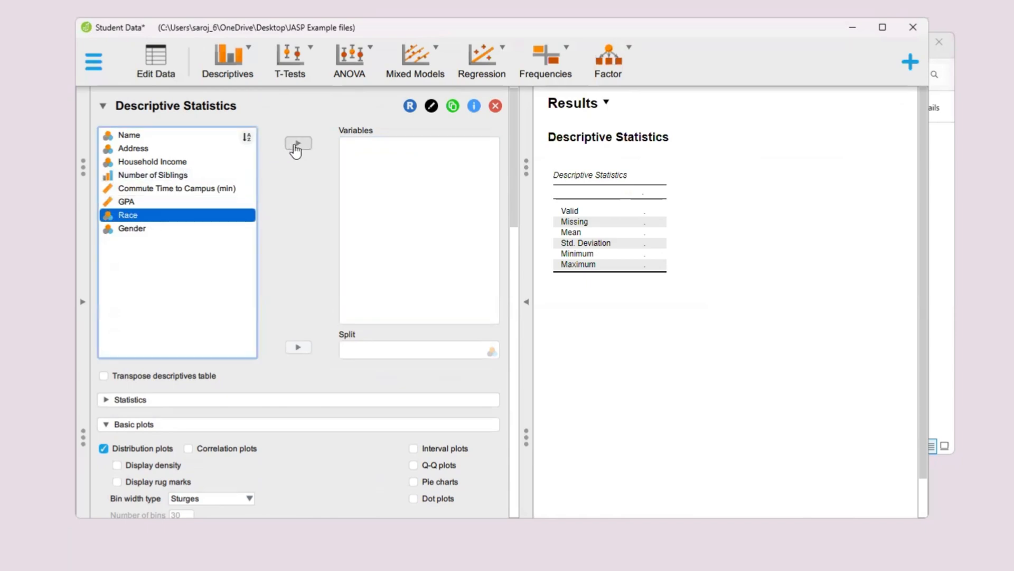
{"action": "left_click", "coordinate": [298, 144]}
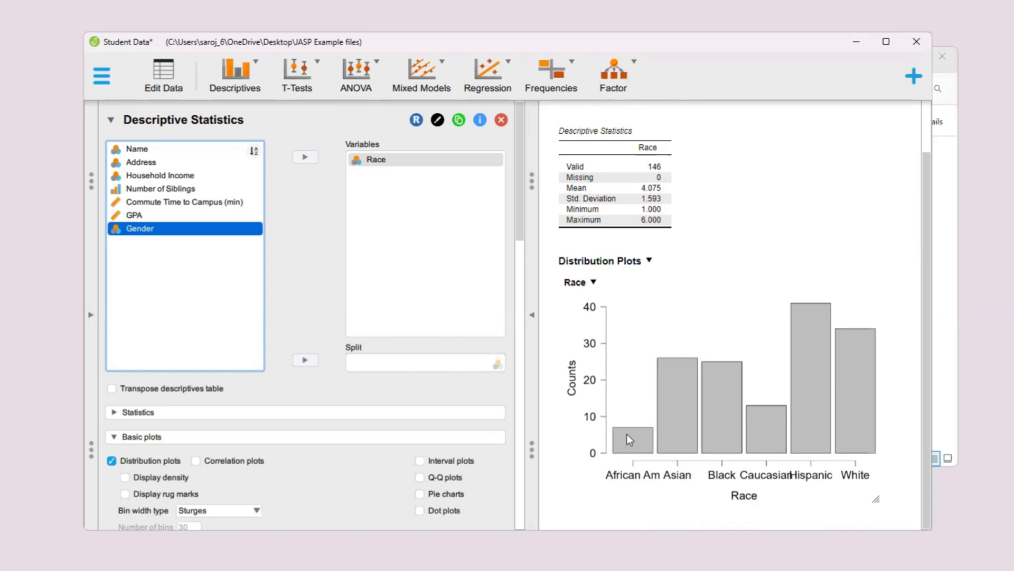
{"action": "mouse_move", "coordinate": [685, 495]}
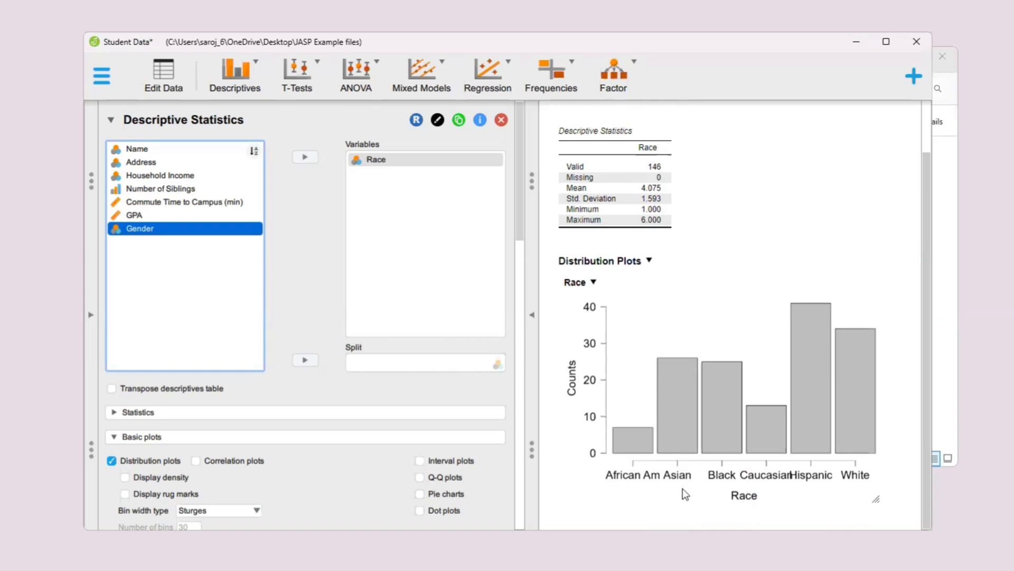
{"action": "mouse_move", "coordinate": [624, 458]}
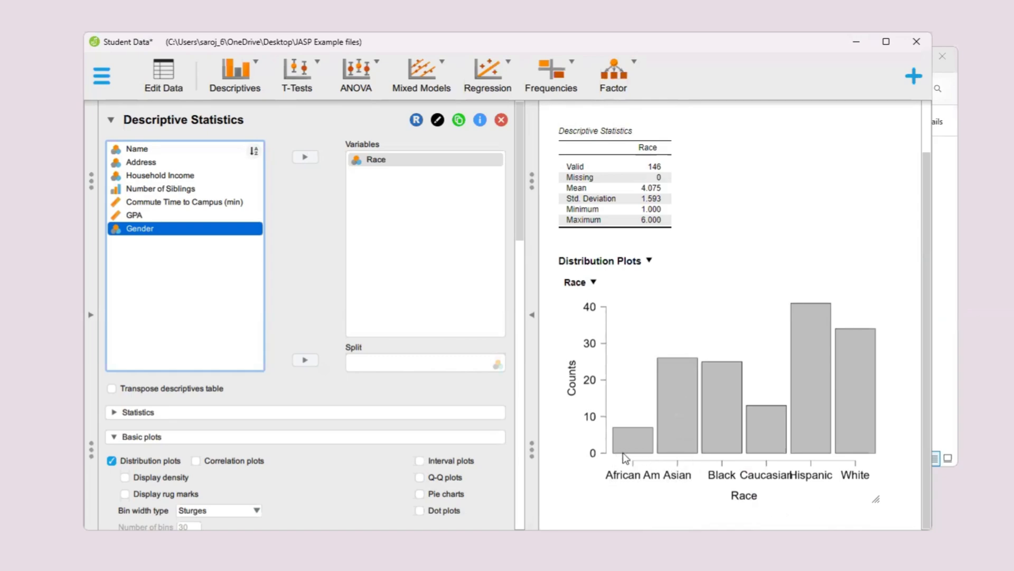